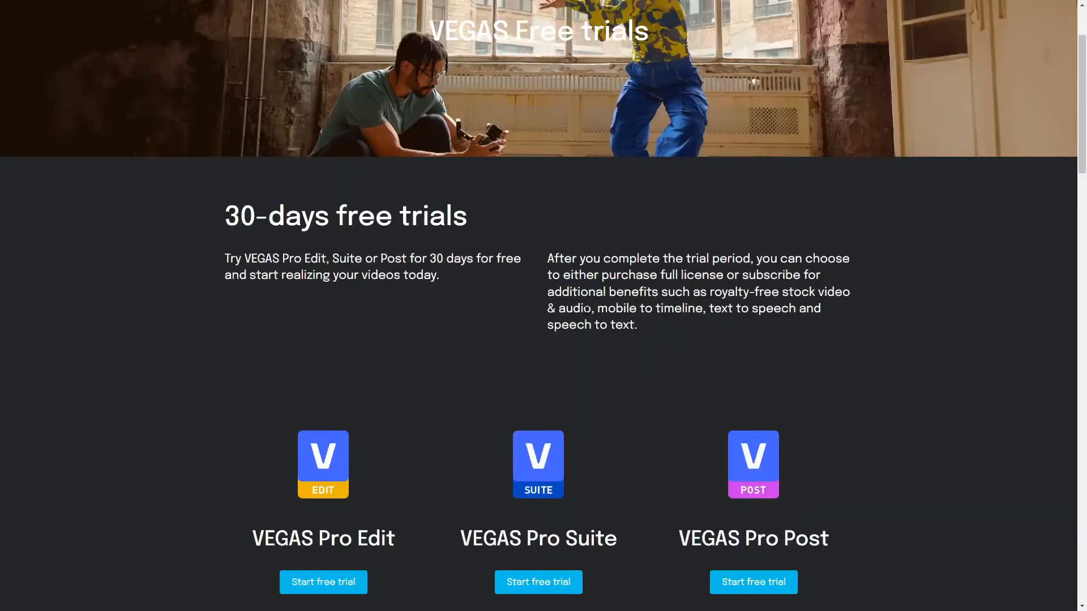
- In Layer Dimensionality's Shadow settings, slightly raise Opacity and reduce Blur on the korok clip
scroll(down, 3)
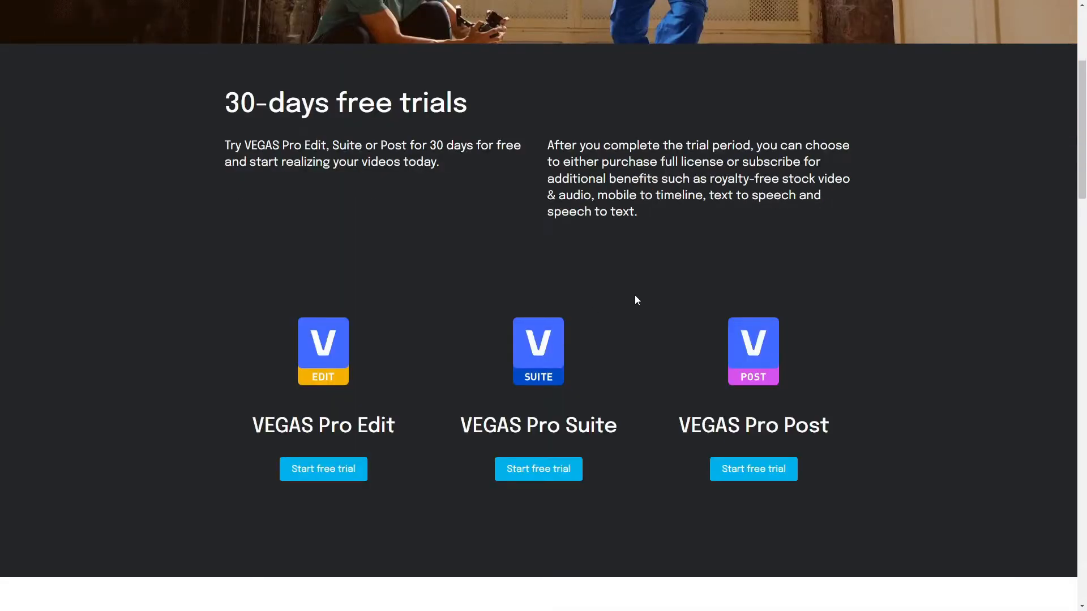
mouse_move(670, 323)
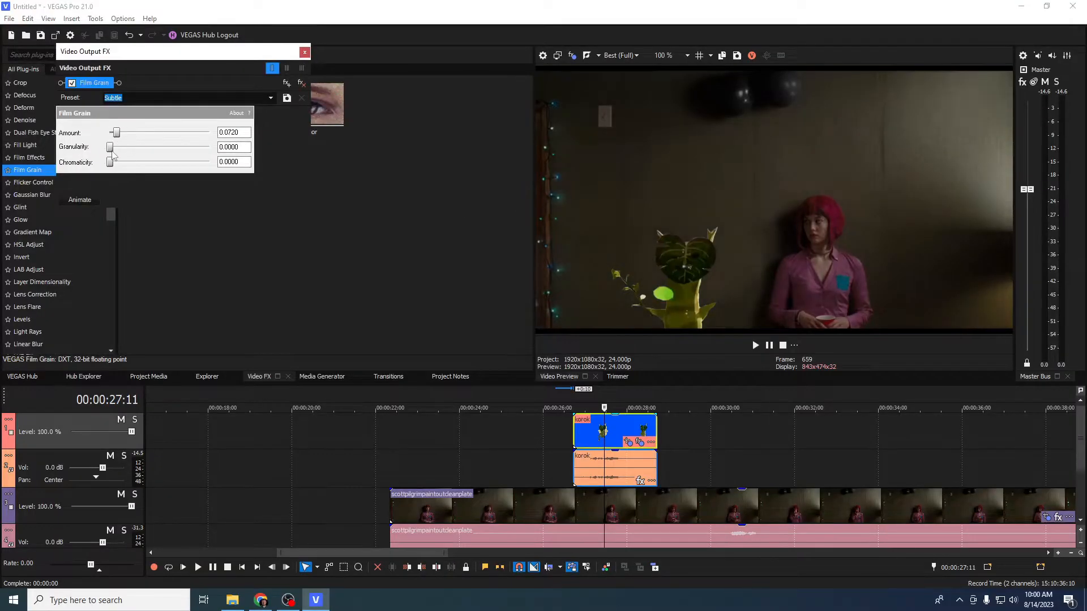
click(304, 52)
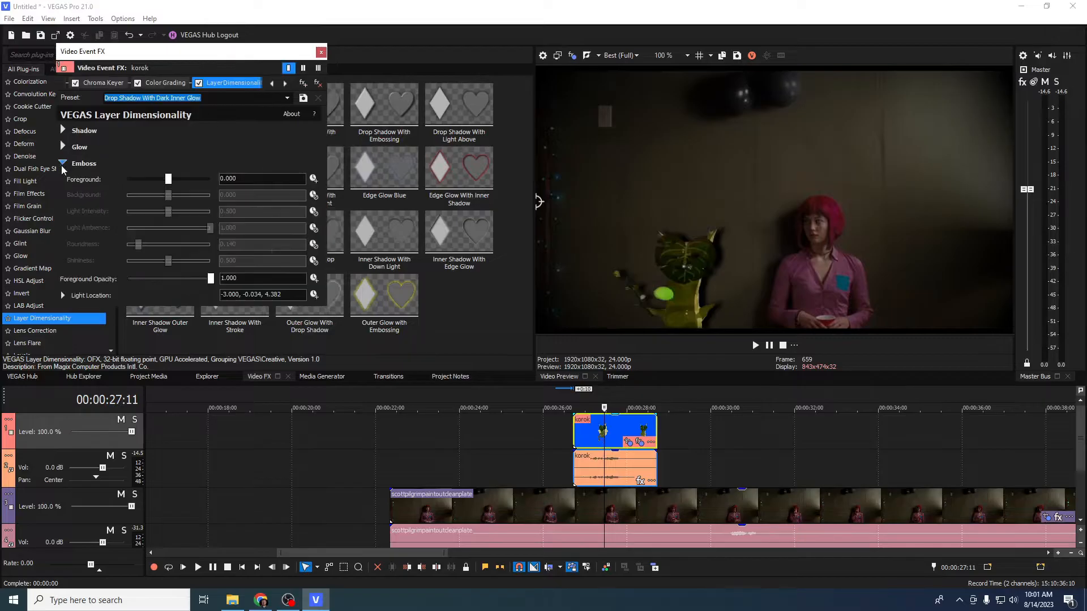
click(63, 130)
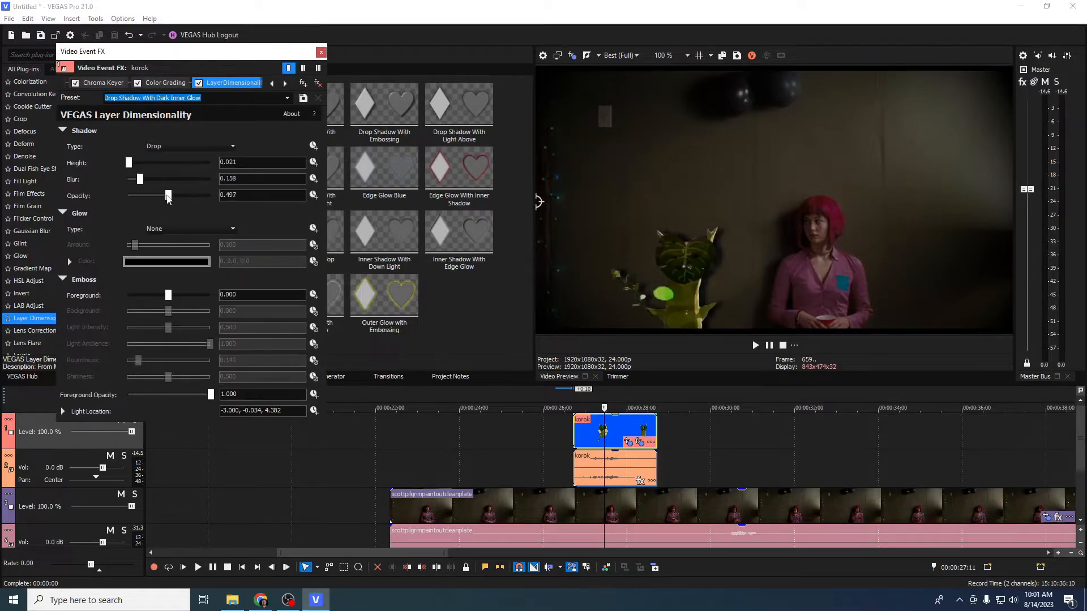
drag(139, 179, 137, 178)
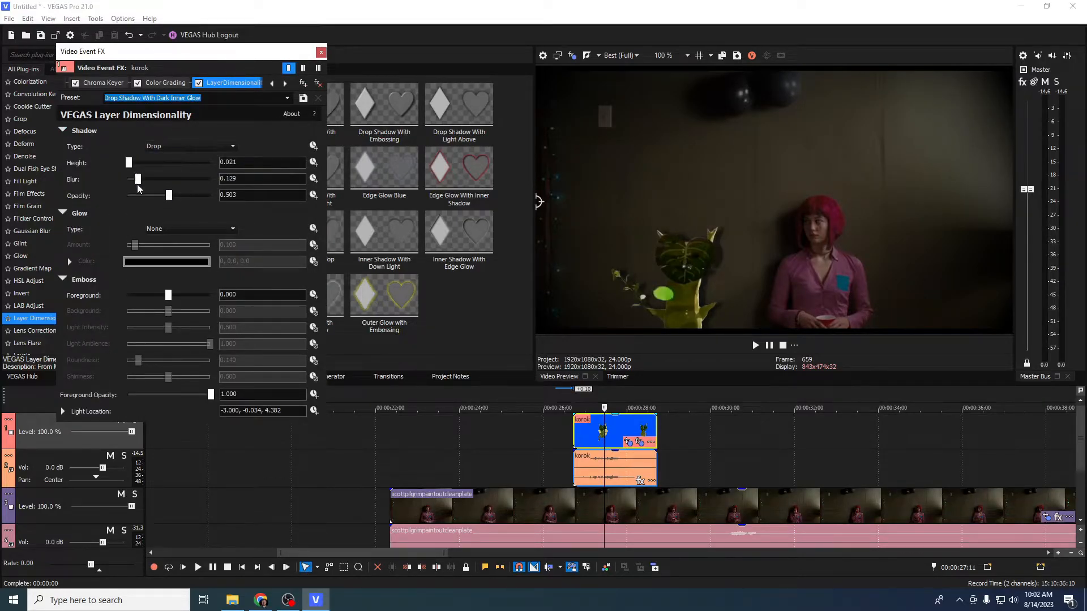
drag(128, 162, 126, 161)
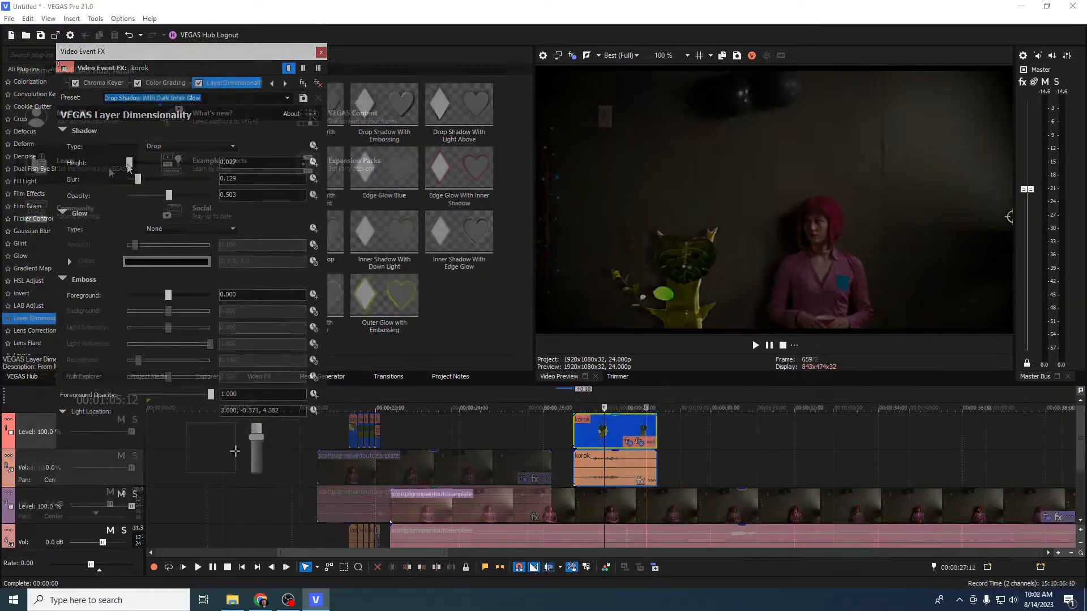
click(321, 52)
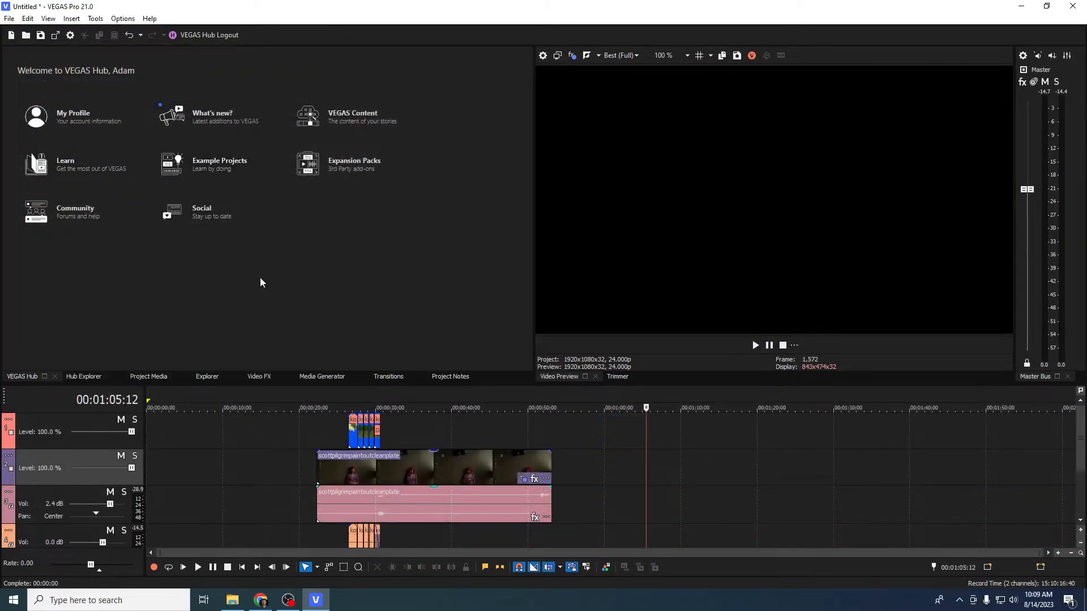
mouse_move(259, 280)
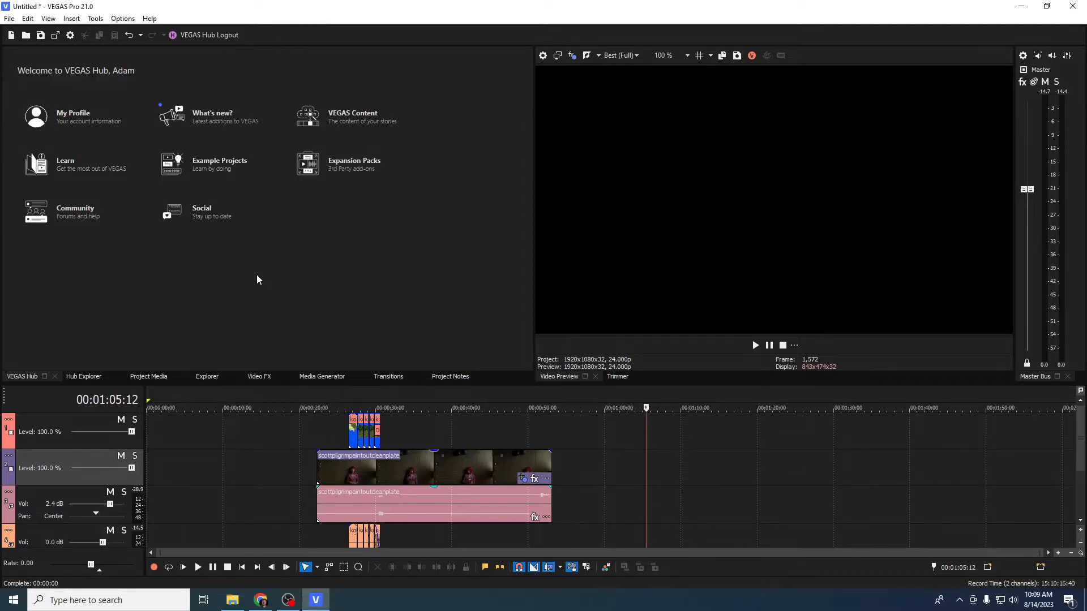
mouse_move(211, 272)
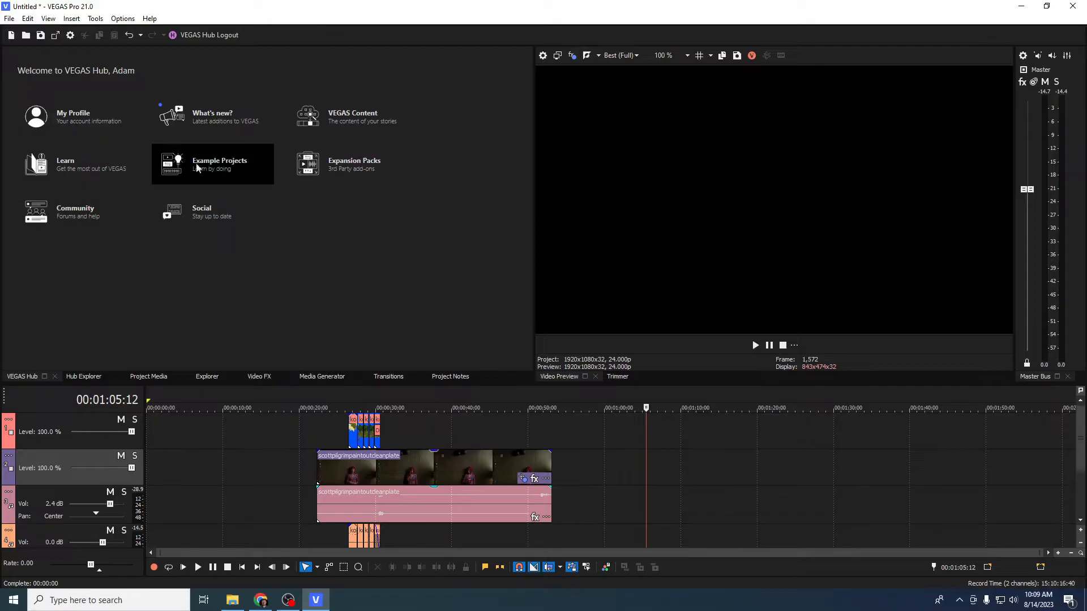
mouse_move(69, 224)
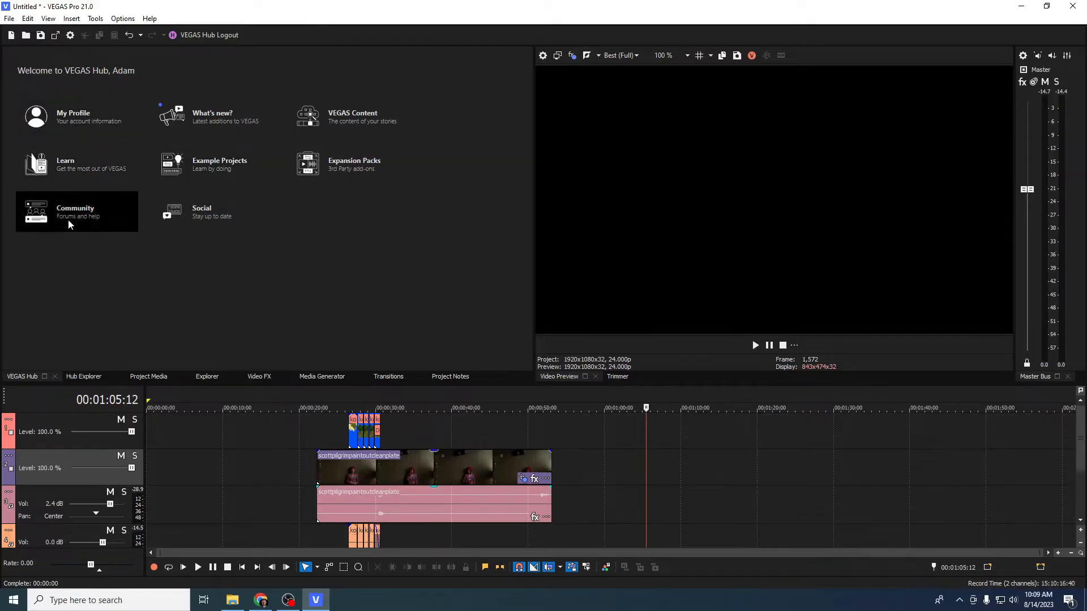
mouse_move(348, 129)
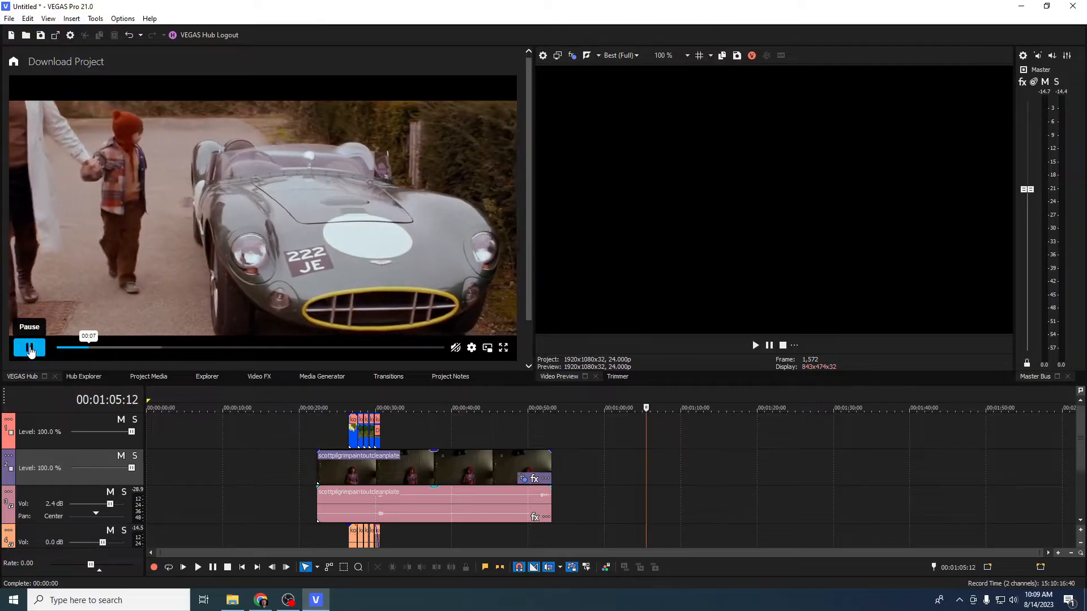
click(30, 348)
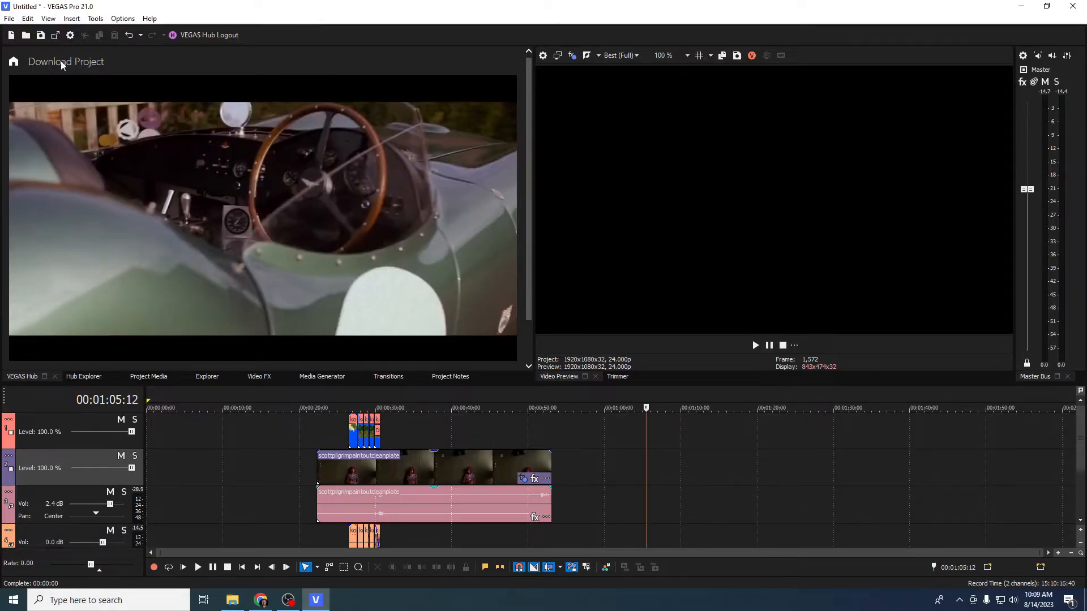
mouse_move(74, 70)
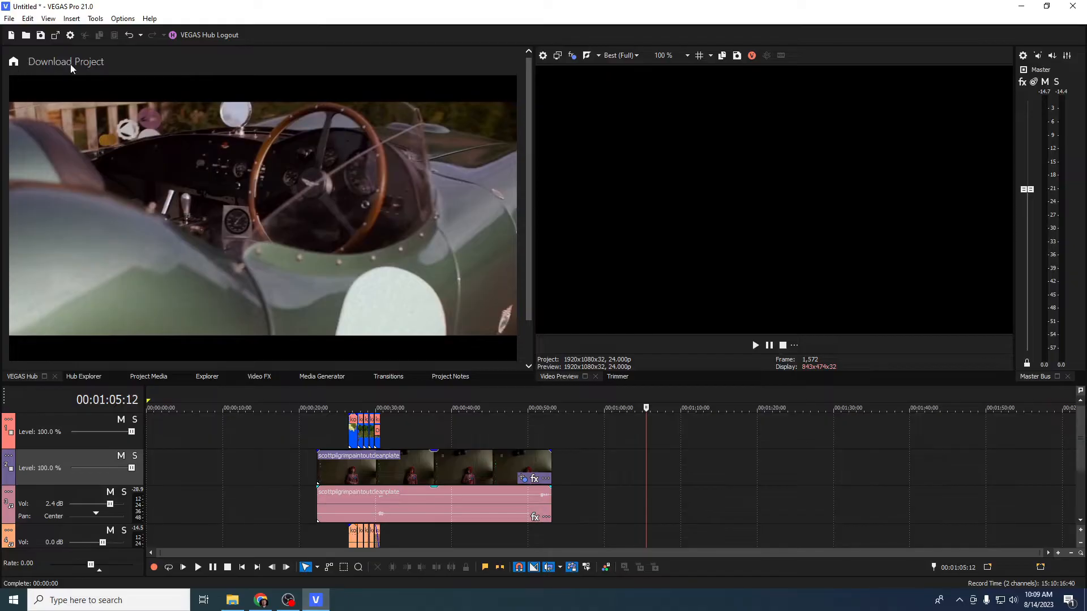
mouse_move(437, 345)
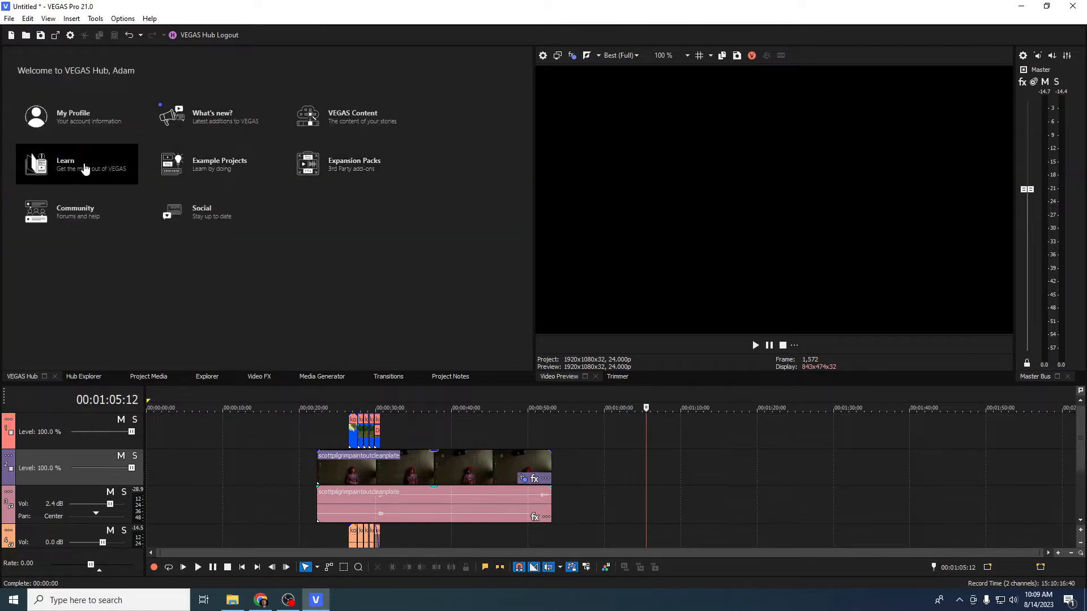
mouse_move(374, 130)
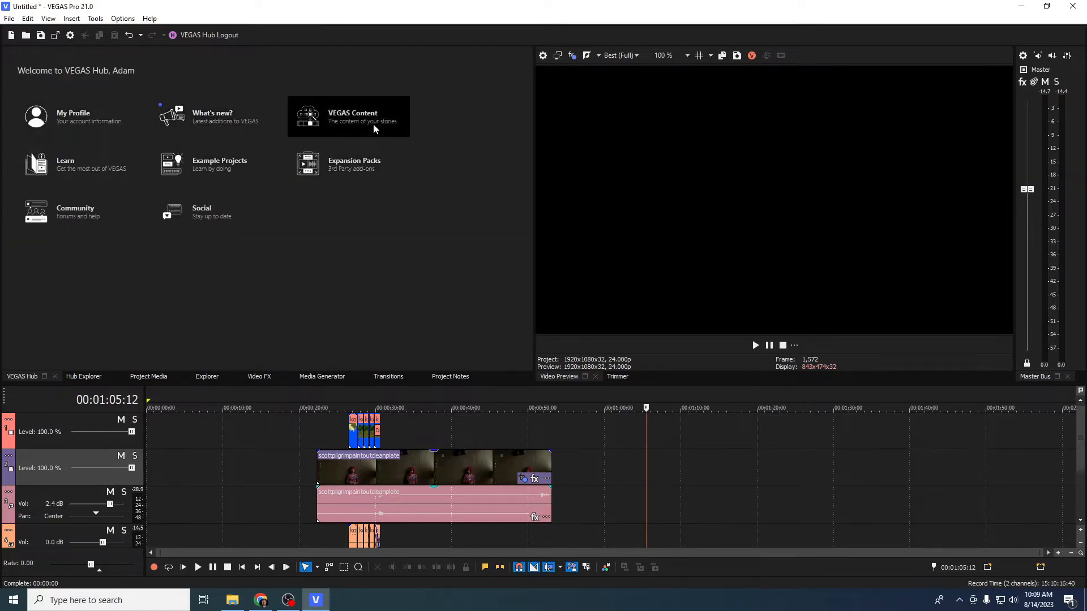
- Browse the VEGAS Content stock video library in the VEGAS Hub
click(348, 117)
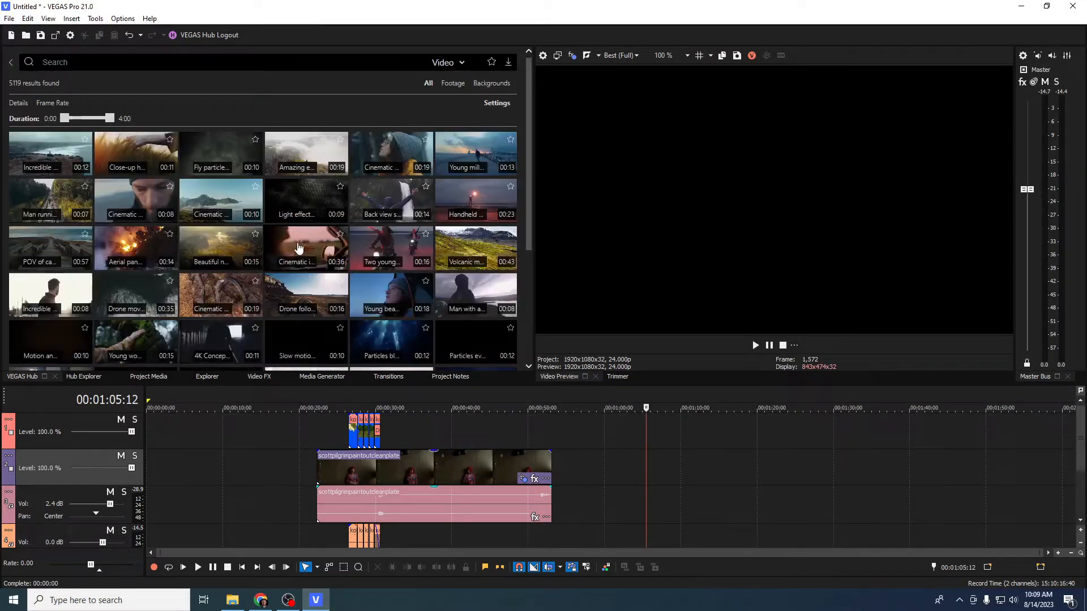
scroll(down, 3)
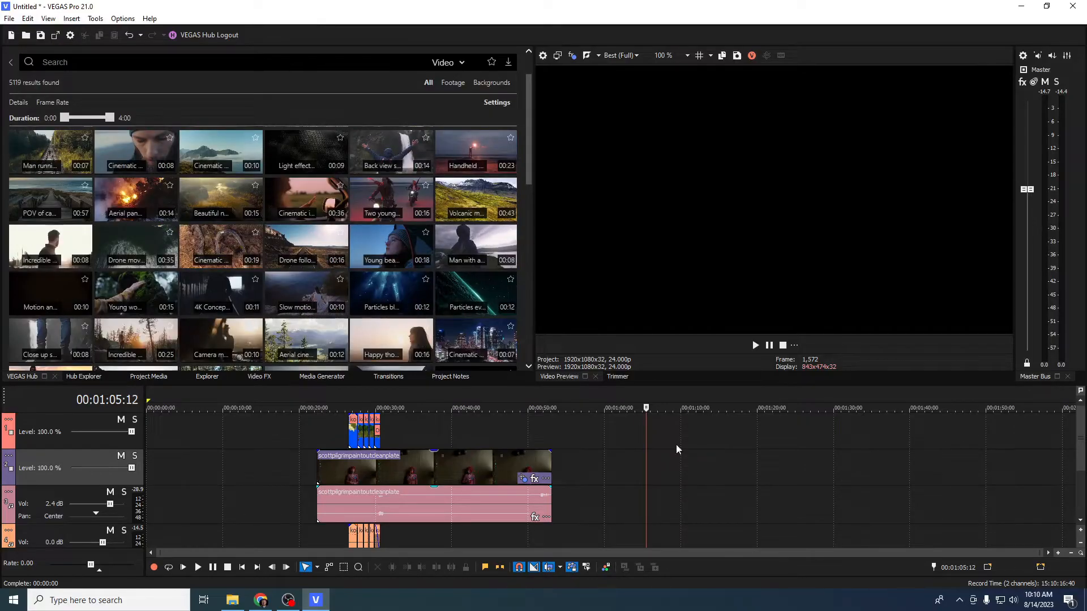
mouse_move(489, 208)
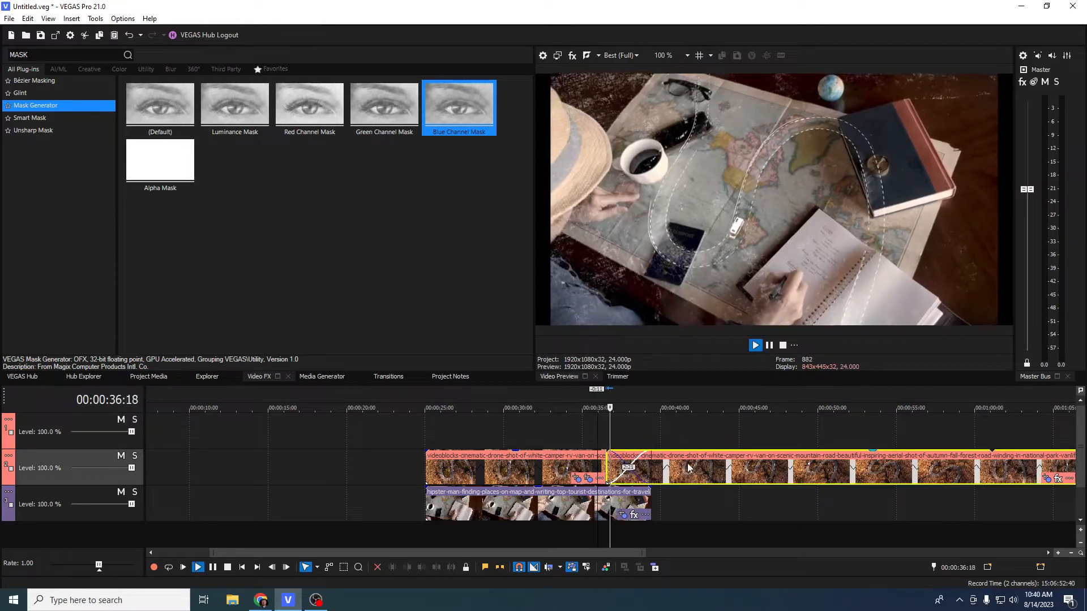
- Stop playback and browse the GL Transition presets in the Transitions window
click(755, 345)
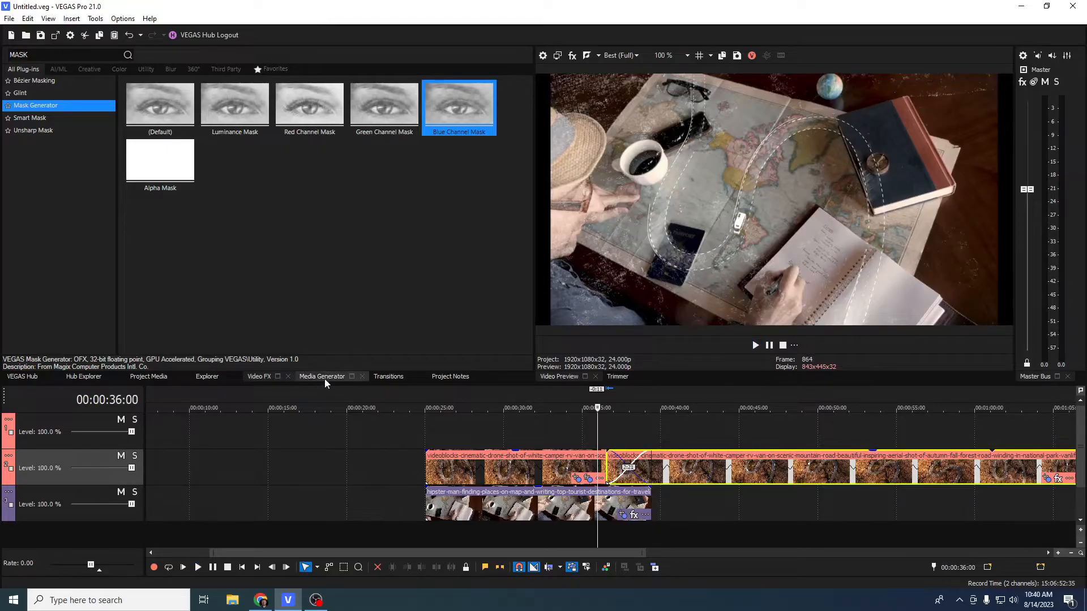
click(389, 377)
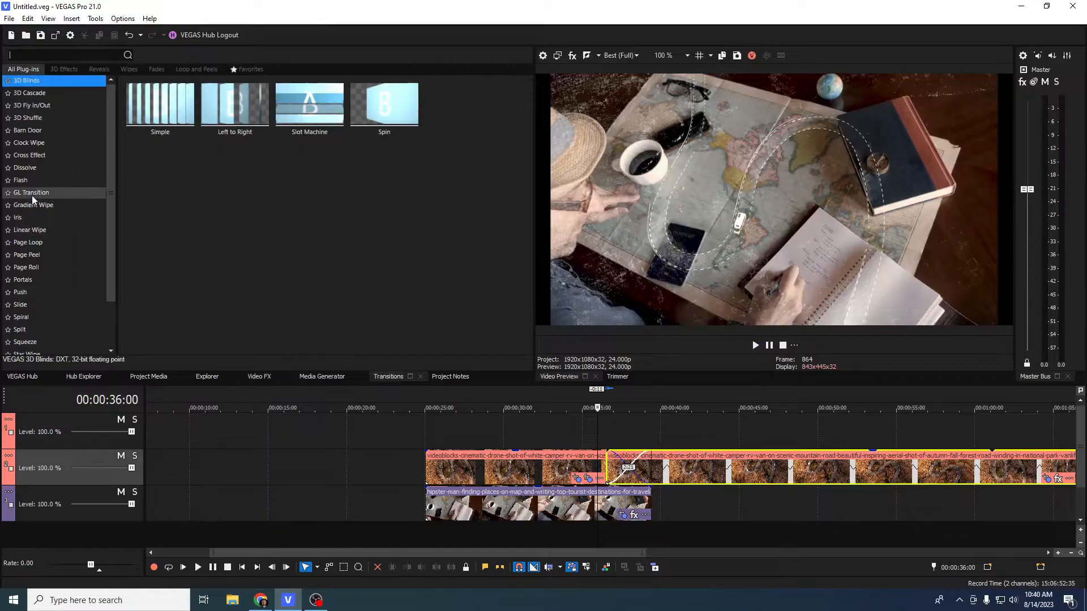
click(30, 192)
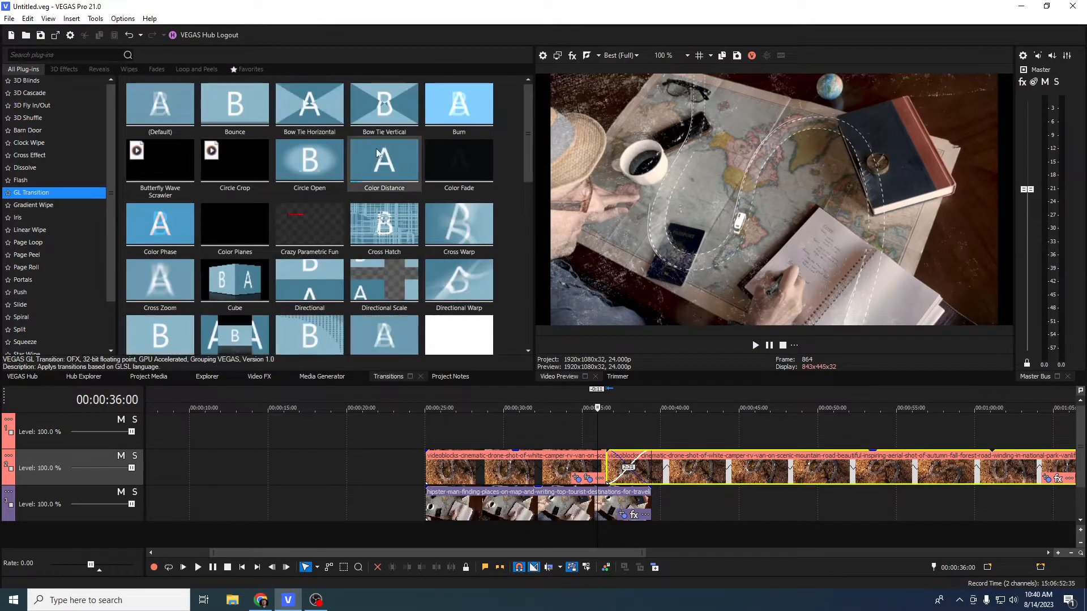
scroll(down, 3)
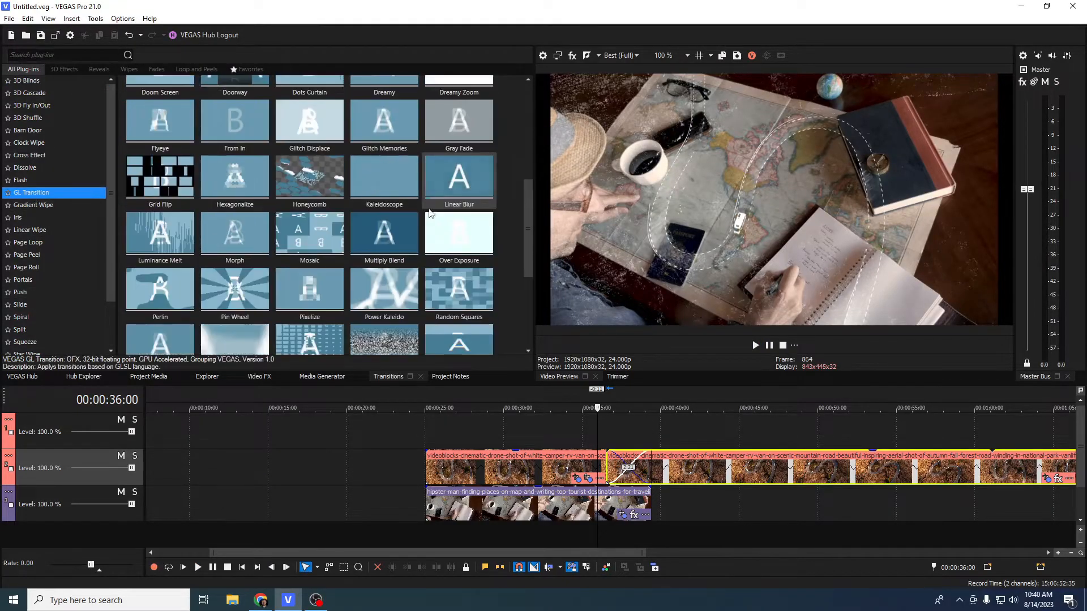
scroll(down, 3)
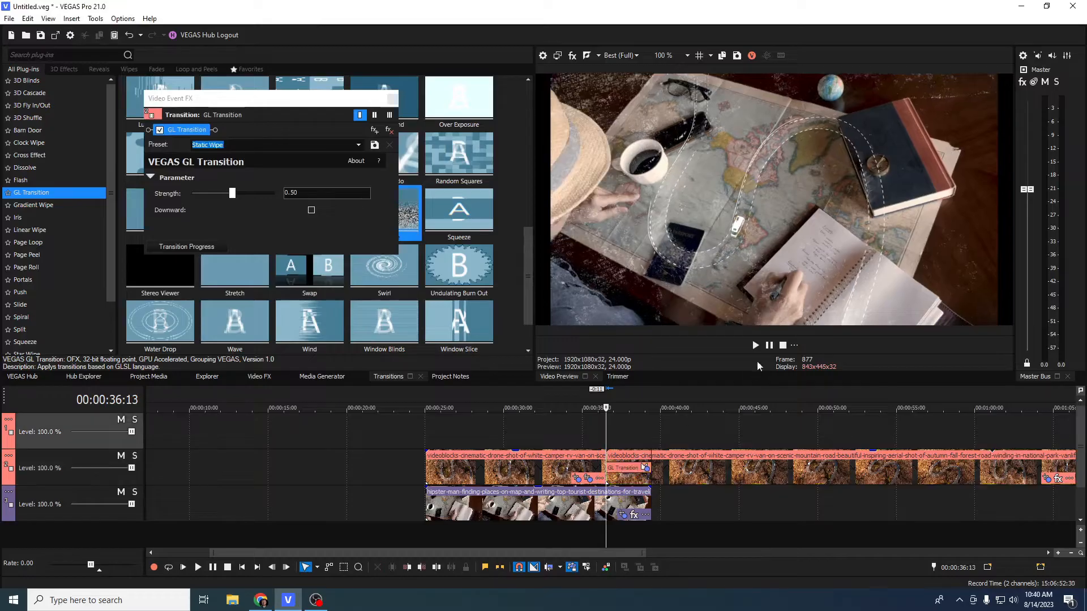
- Play back the Static Wipe GL transition from the map scene into the mountain road clip several times
click(756, 345)
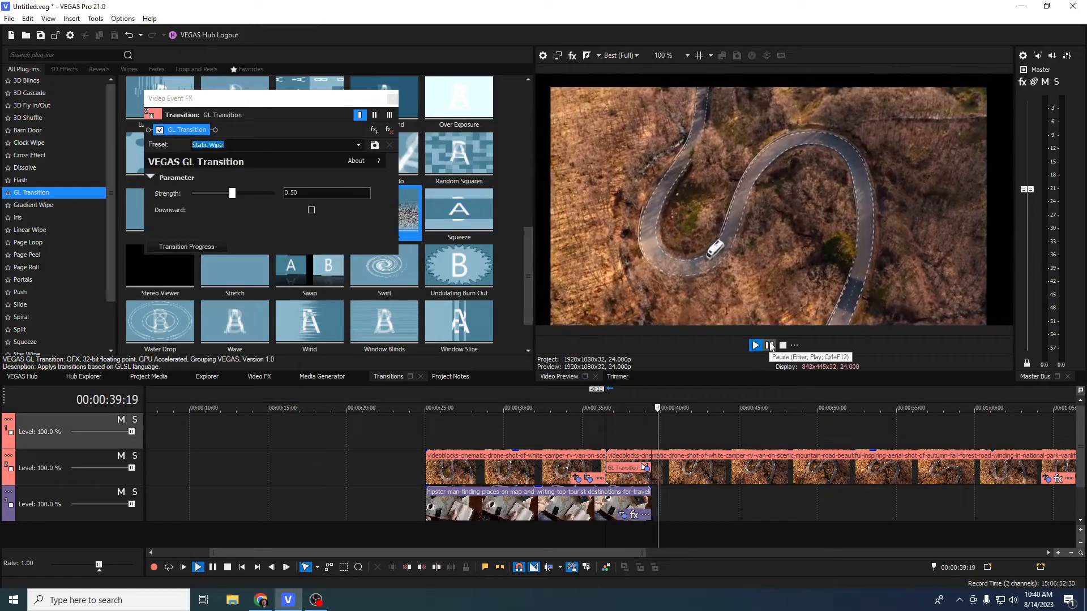
click(770, 345)
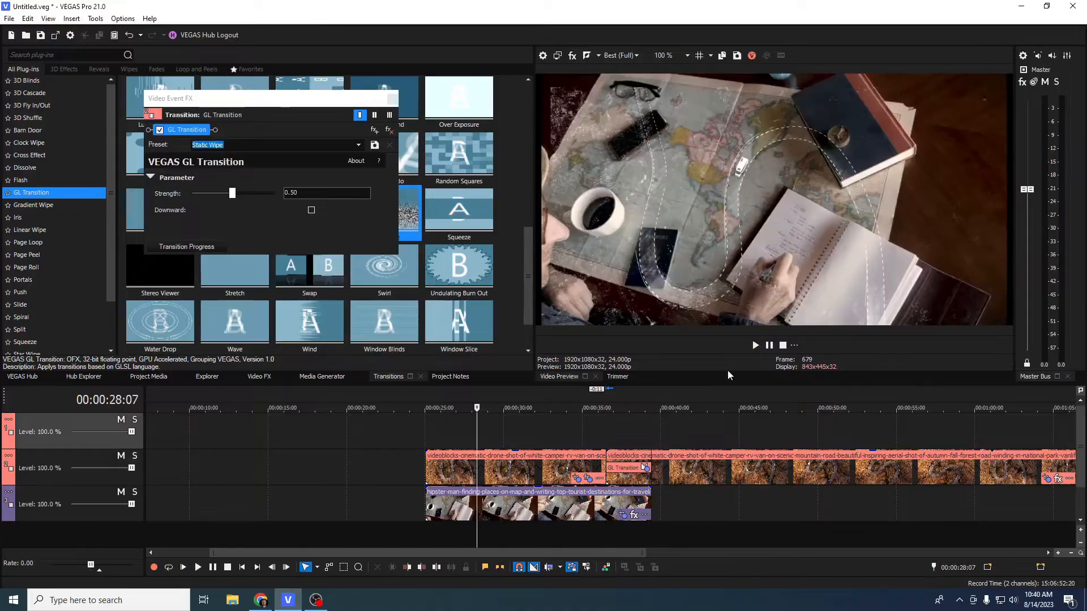
click(755, 345)
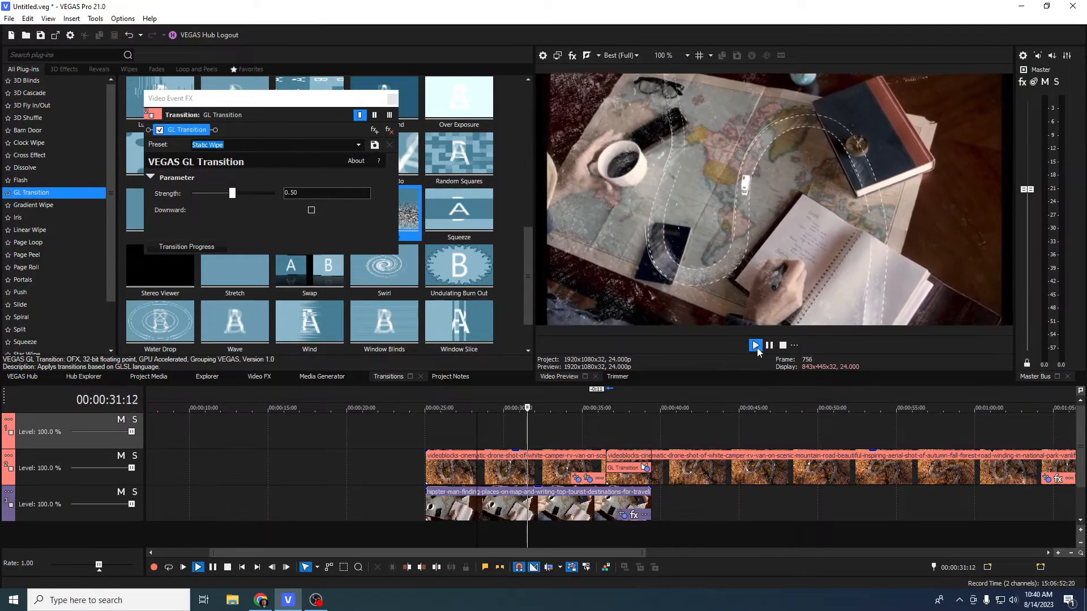
click(756, 346)
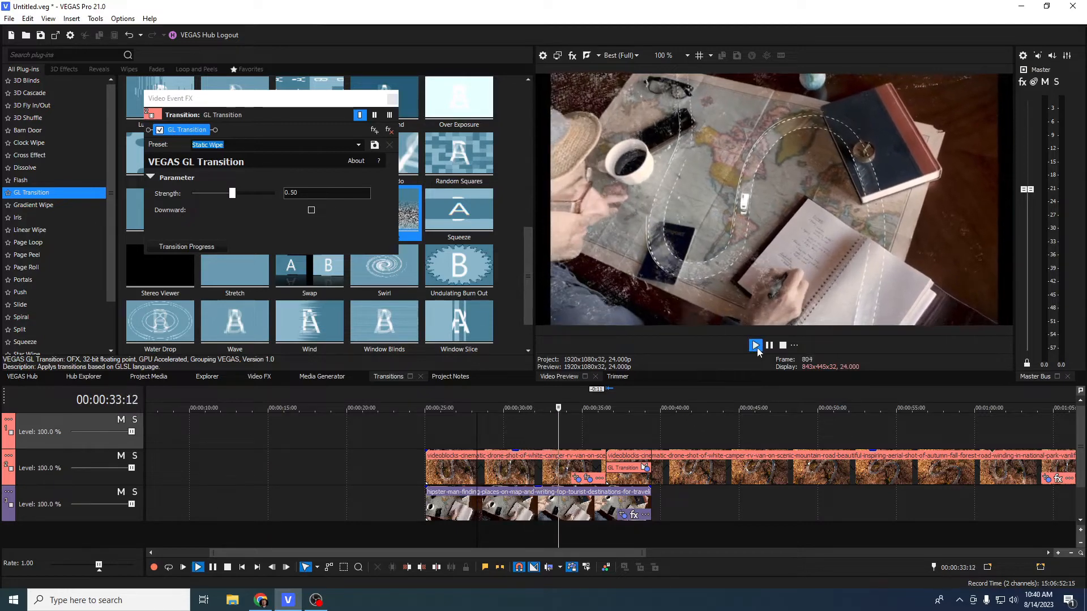
click(756, 345)
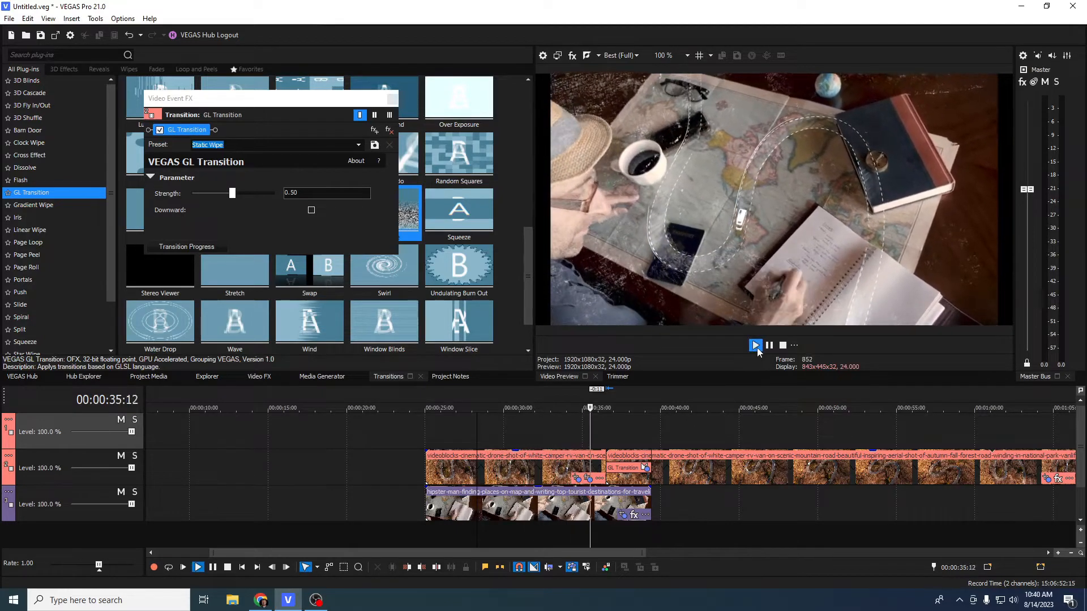
click(756, 345)
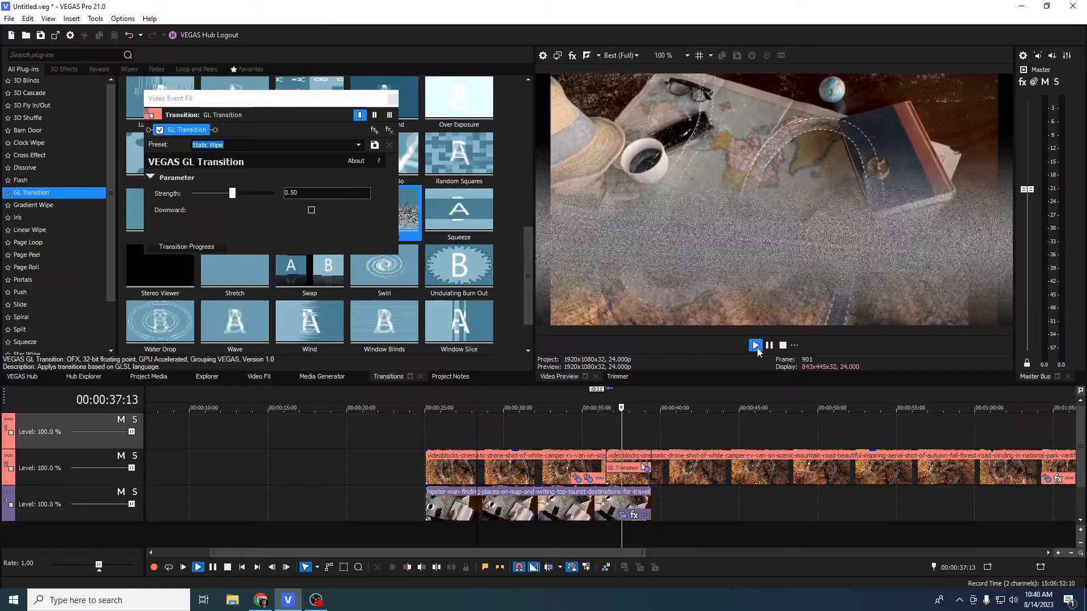
click(756, 345)
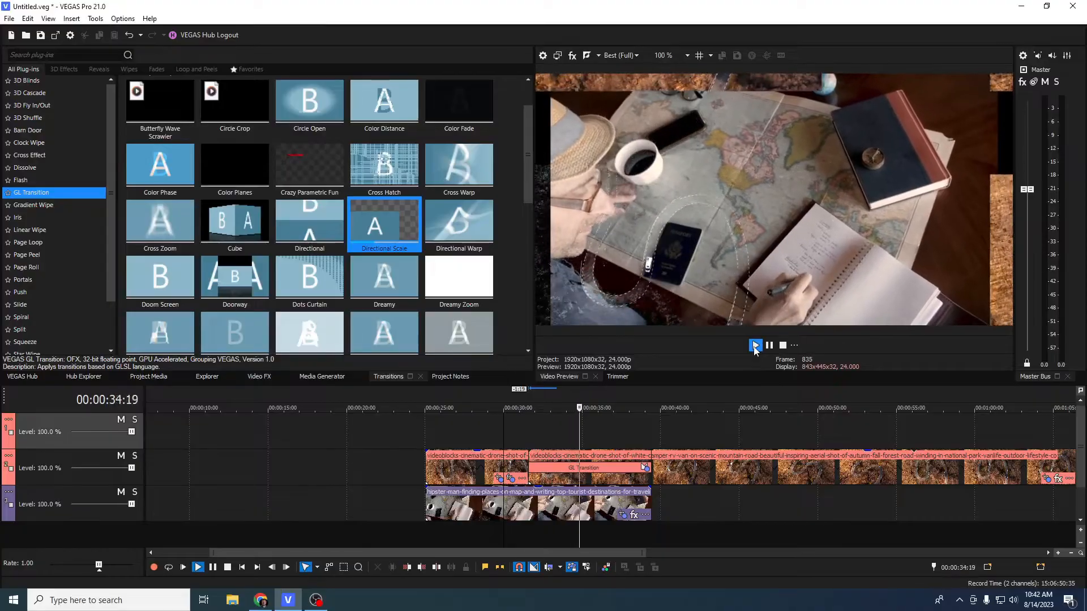
- Play back the Directional Scale GL transition joining the camper-van clips
click(756, 345)
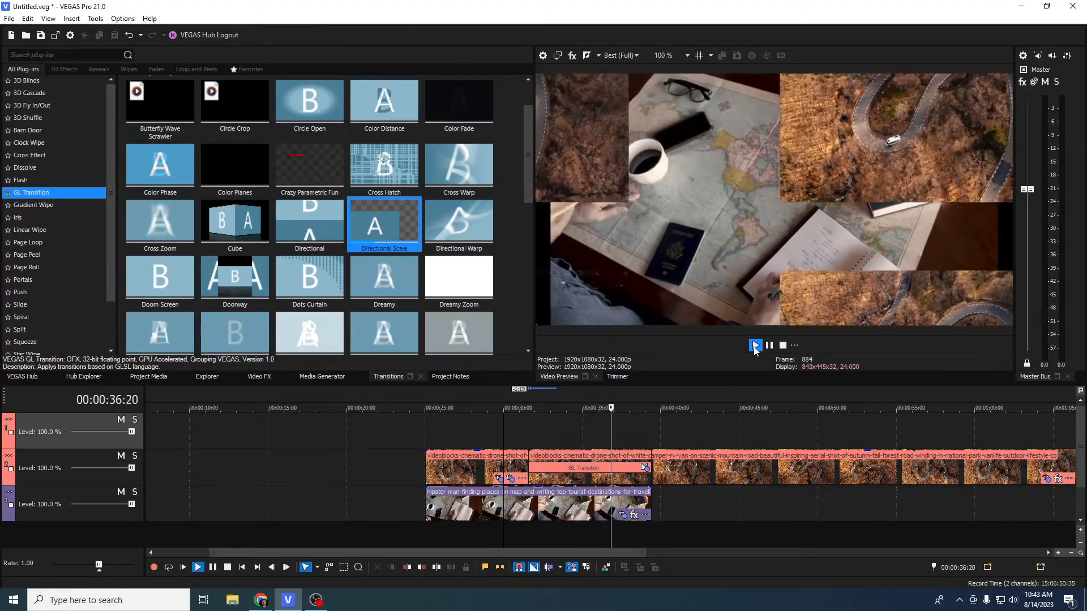
click(756, 345)
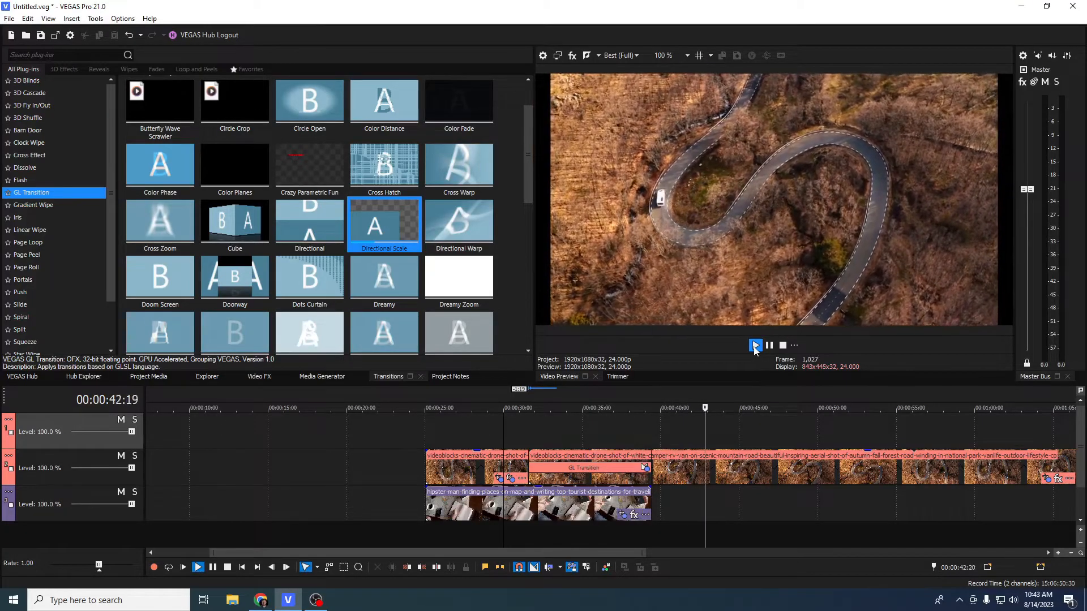
click(755, 346)
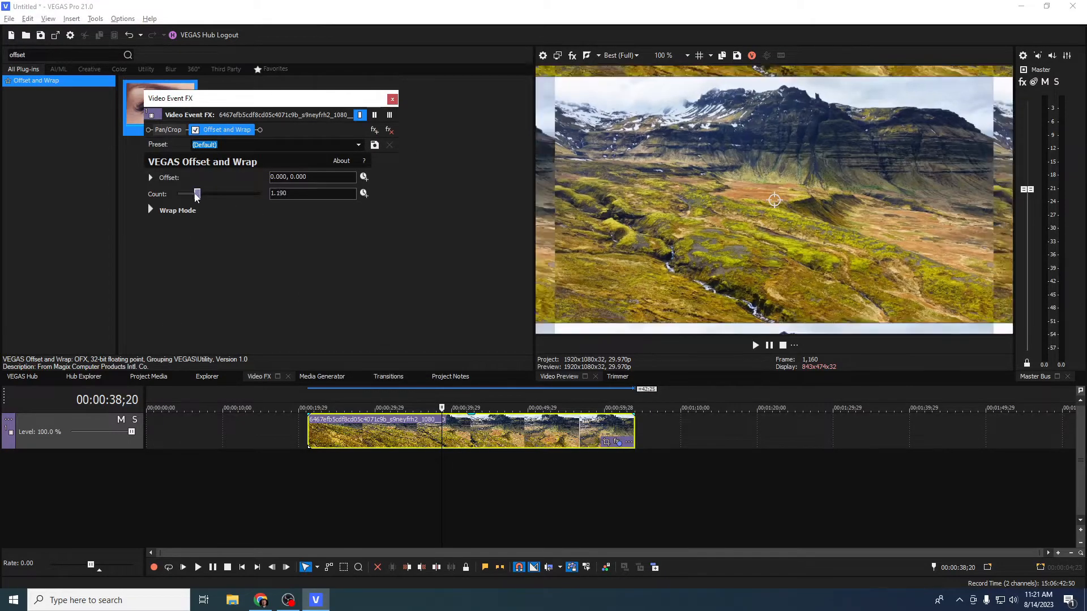
- Raise Offset and Wrap's Count to 5 and set Horizontal Wrap Mode to Mirror
drag(196, 193, 260, 193)
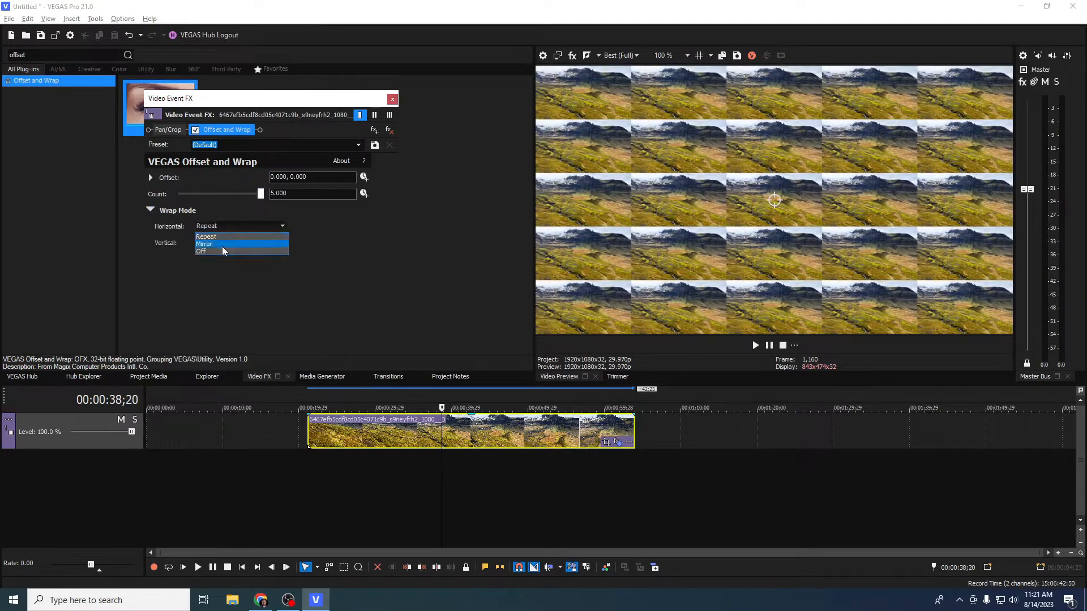
click(204, 244)
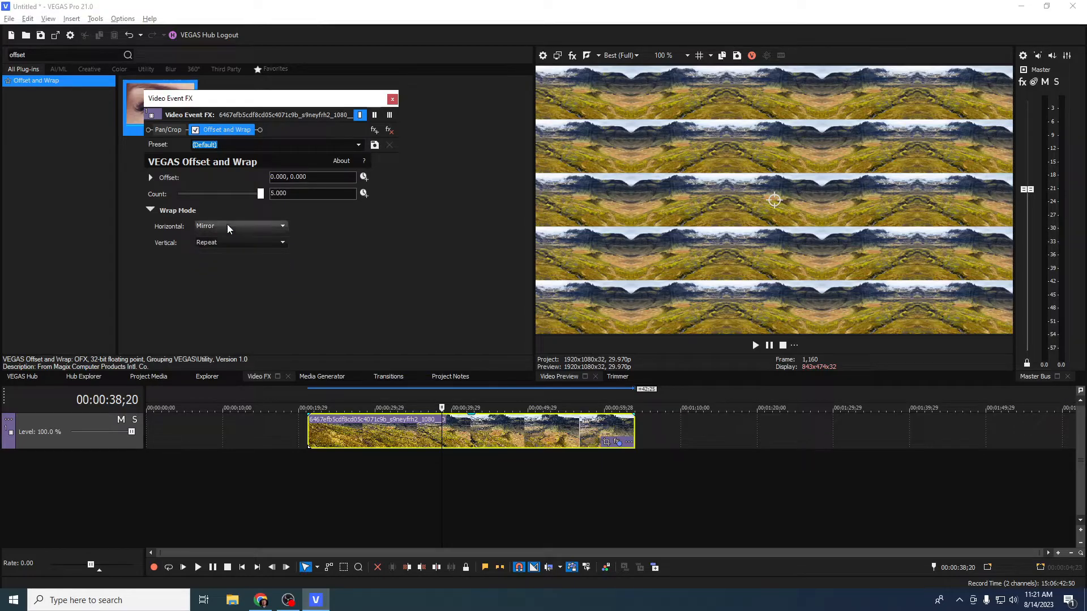
click(150, 177)
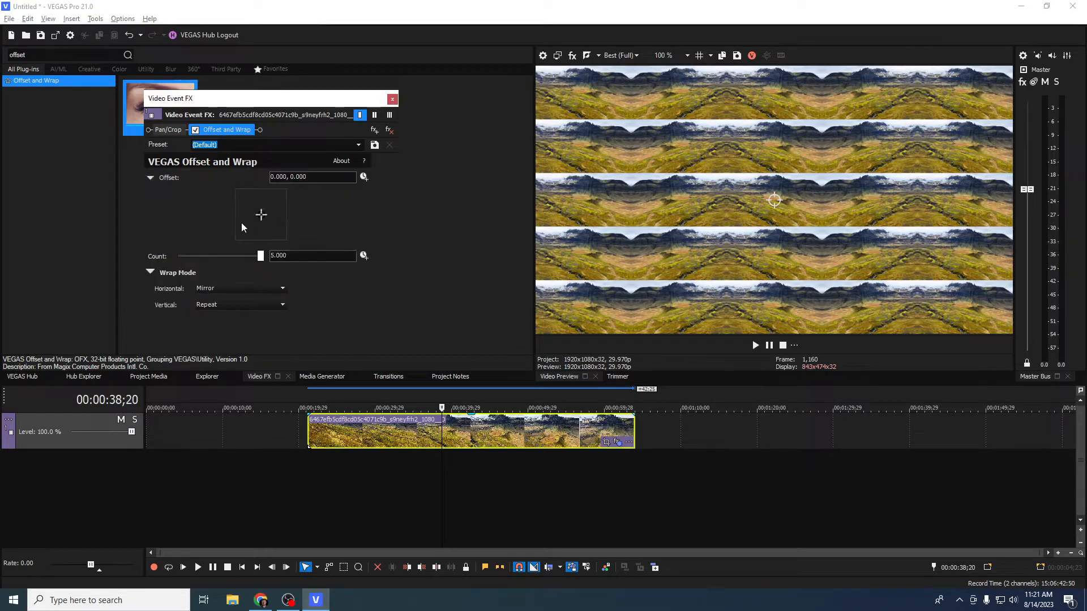
- Shift the tiled landscape's Offset position on the pad and fine-tune it
drag(261, 214, 240, 235)
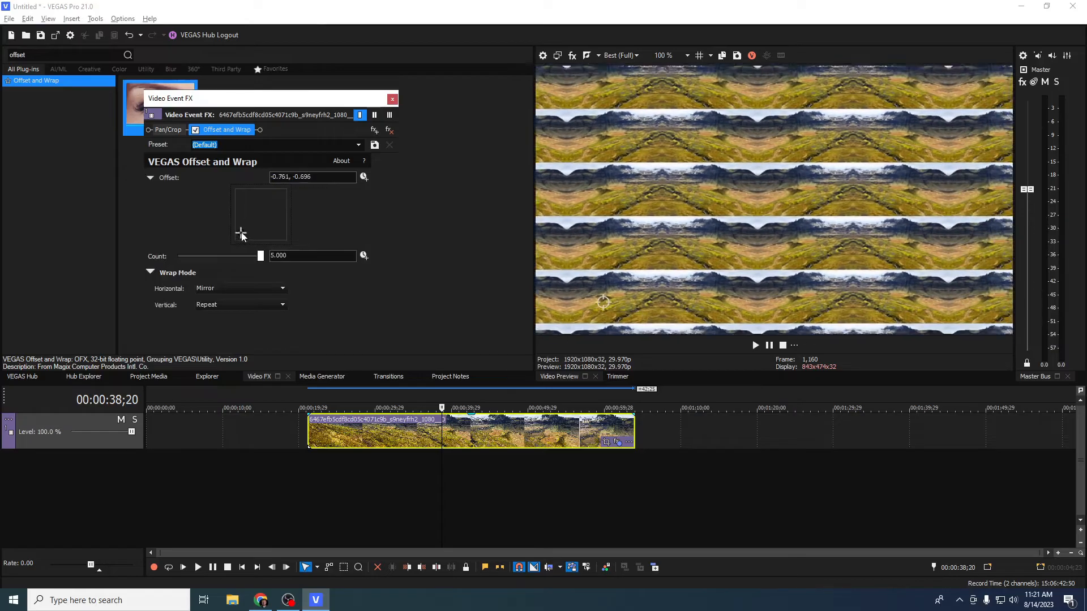
drag(240, 233, 282, 230)
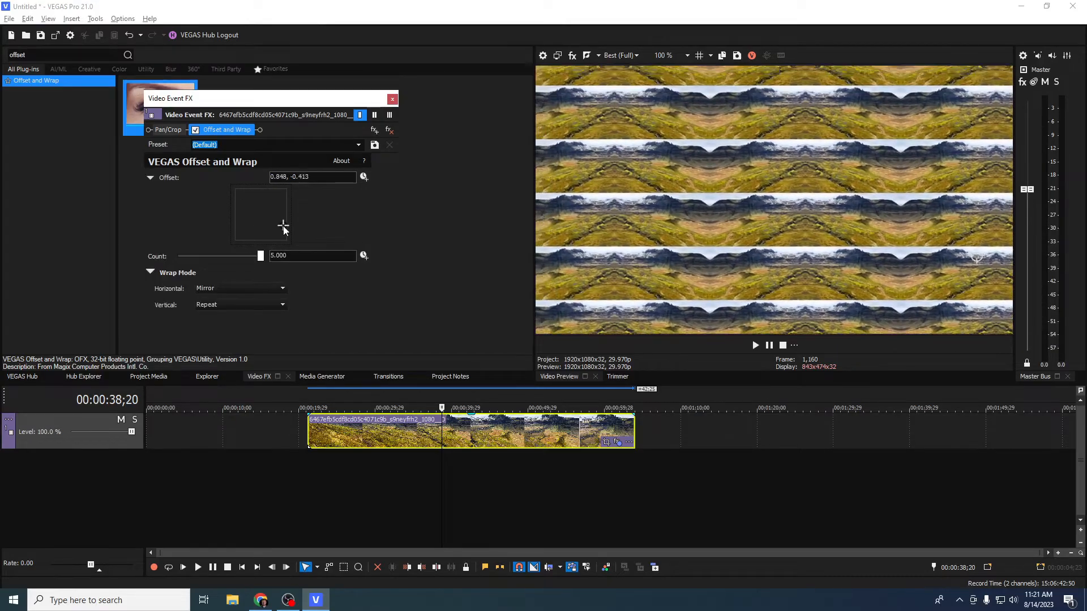
drag(262, 254, 177, 255)
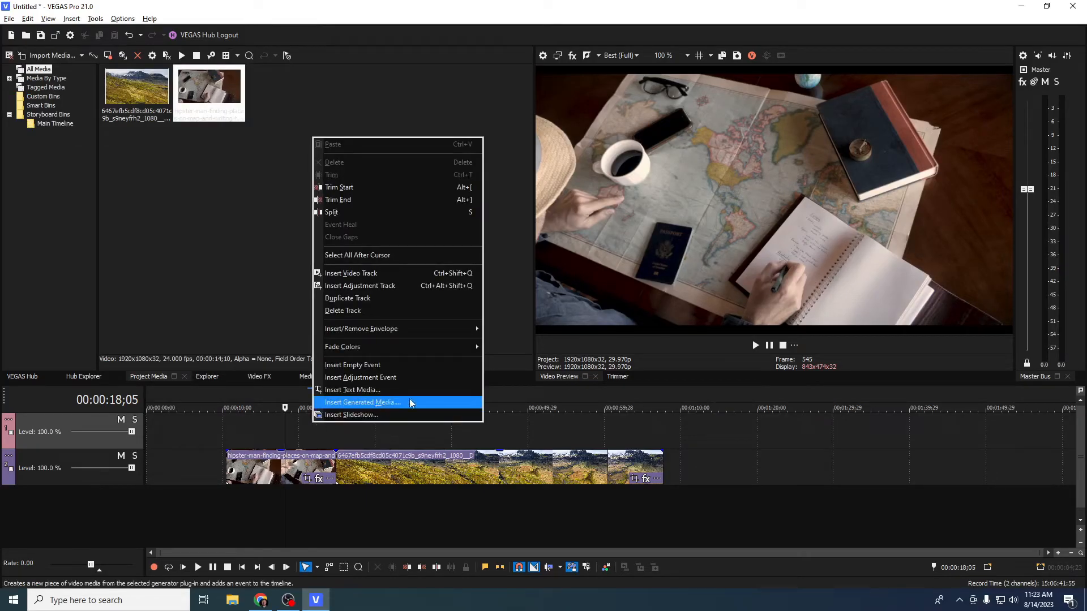
mouse_move(376, 378)
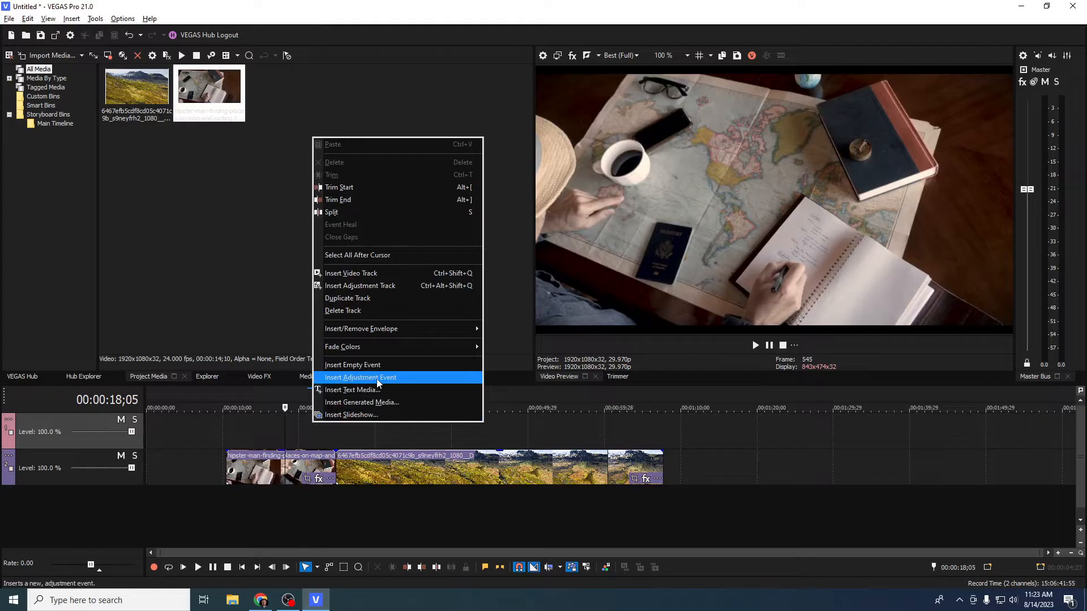
- Insert an adjustment event on the upper track, lengthen it and apply Offset and Wrap
click(360, 377)
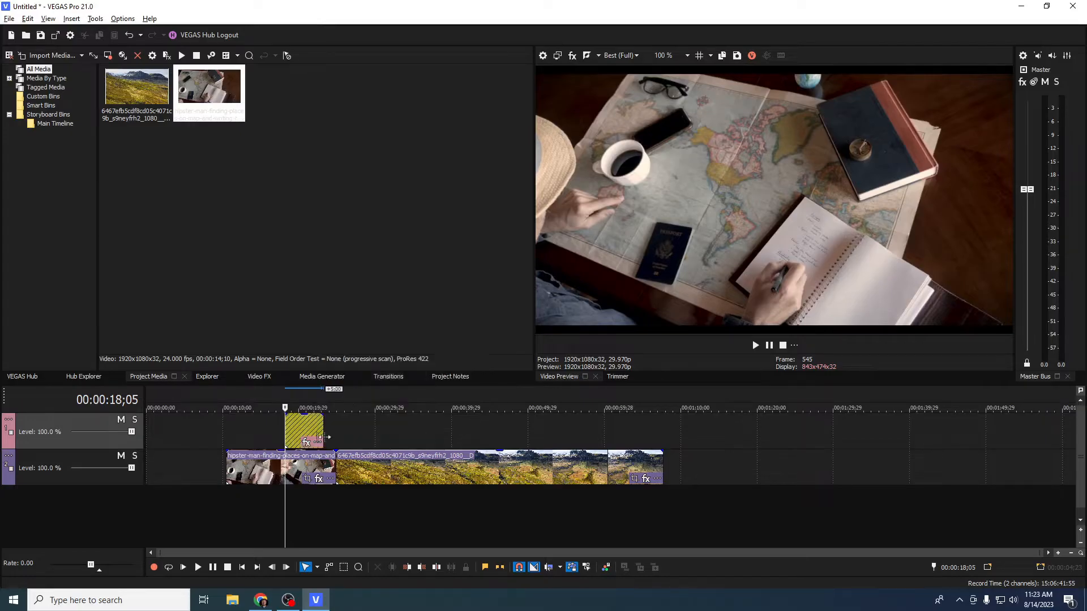
drag(324, 430, 573, 430)
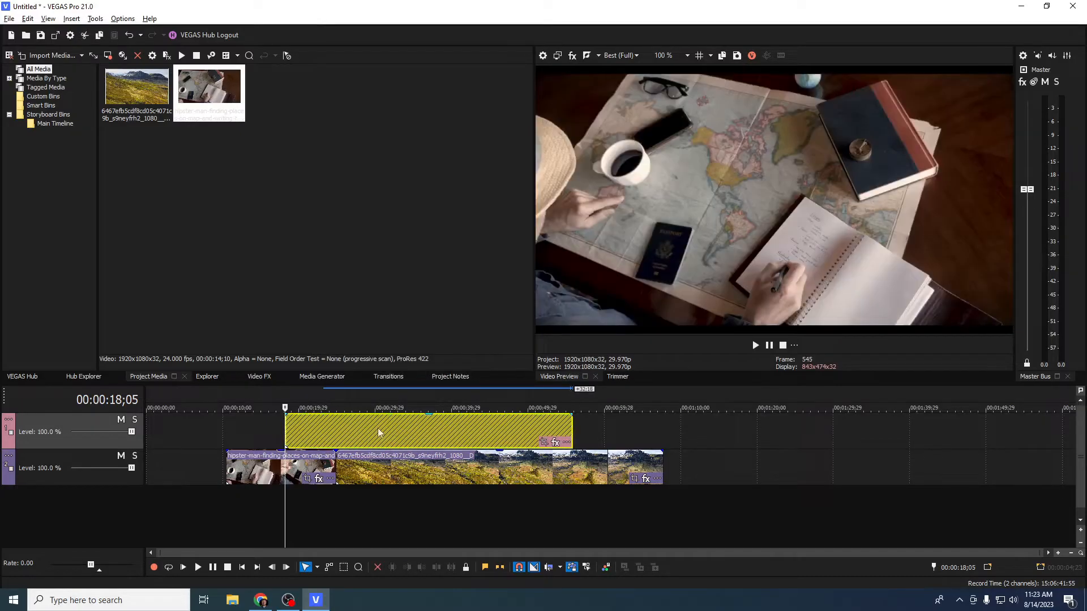
click(258, 377)
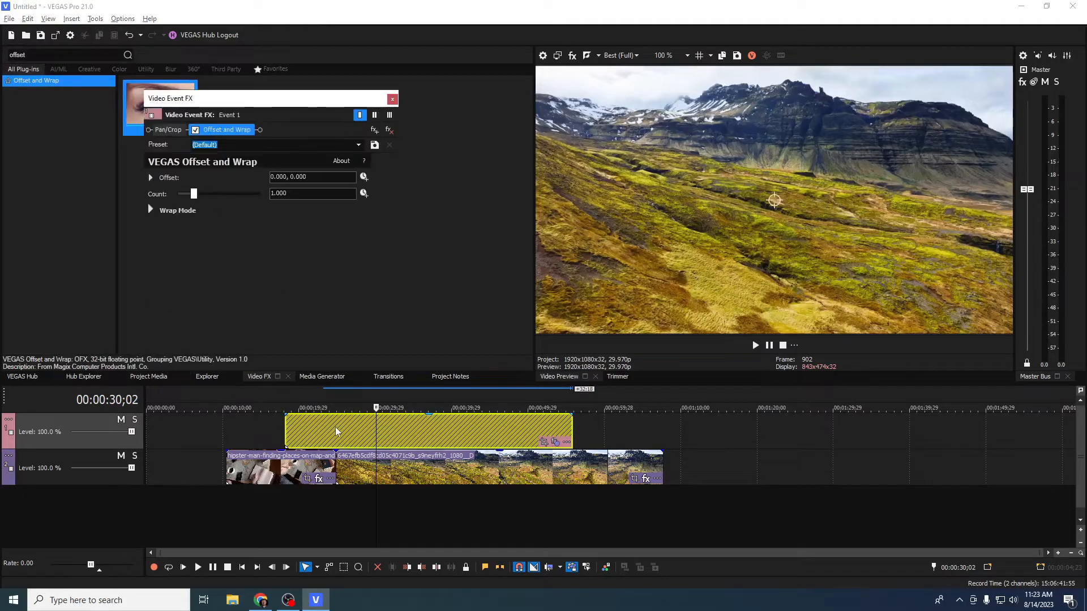
- Vary the Offset and Wrap Count to tile the image, return it to about one and close the FX window
drag(194, 194, 197, 193)
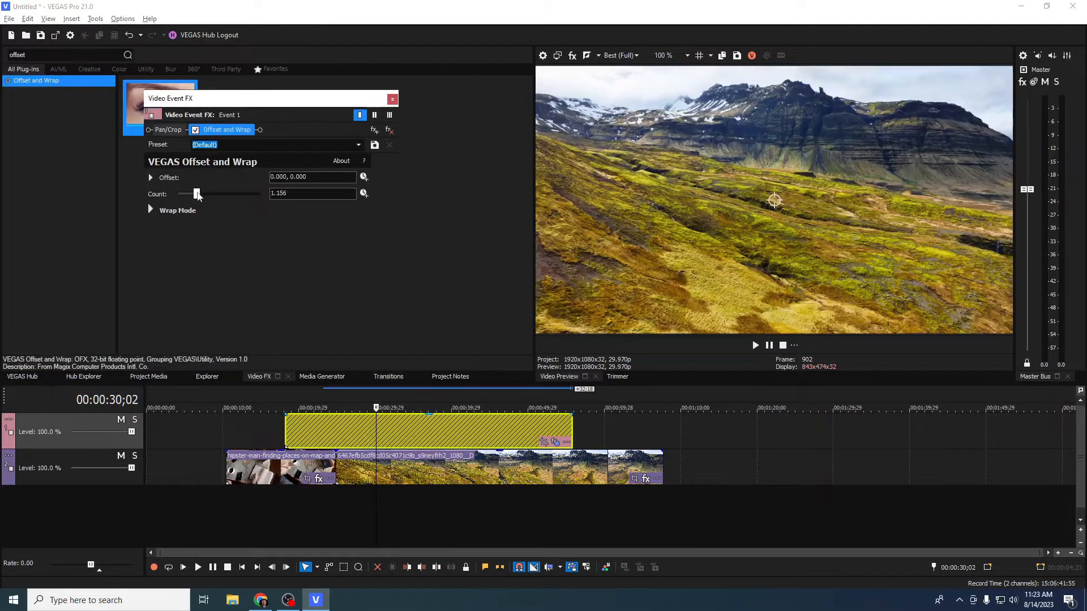
drag(196, 194, 219, 193)
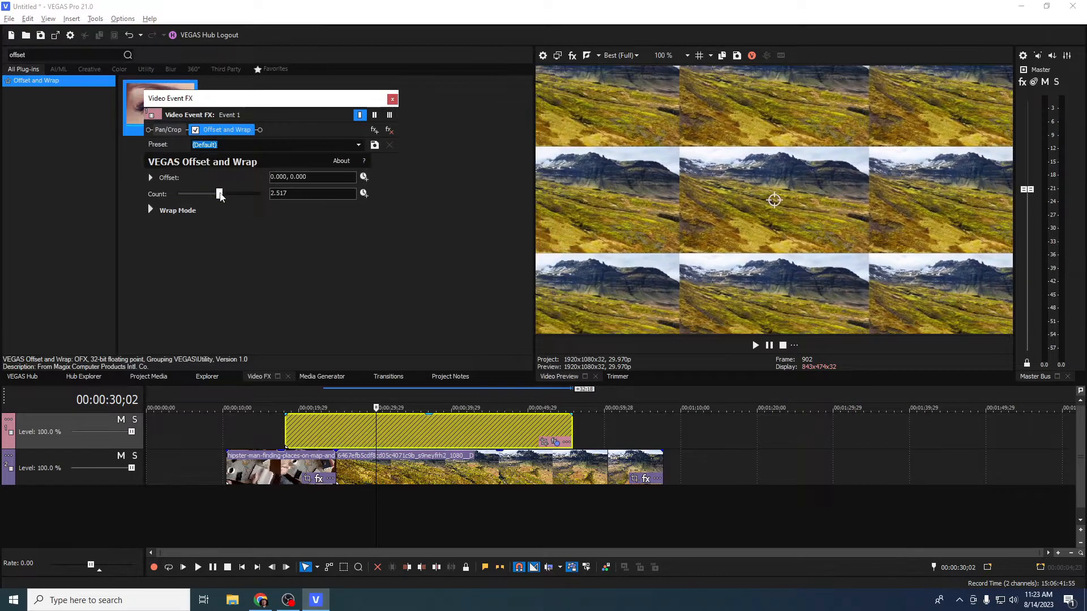
drag(219, 193, 194, 193)
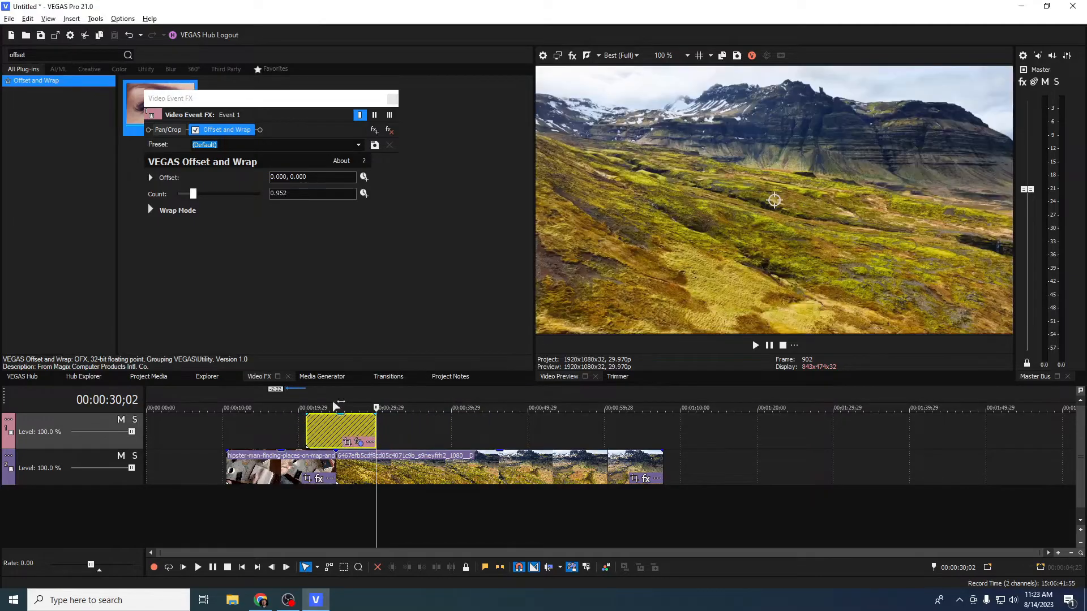
click(364, 192)
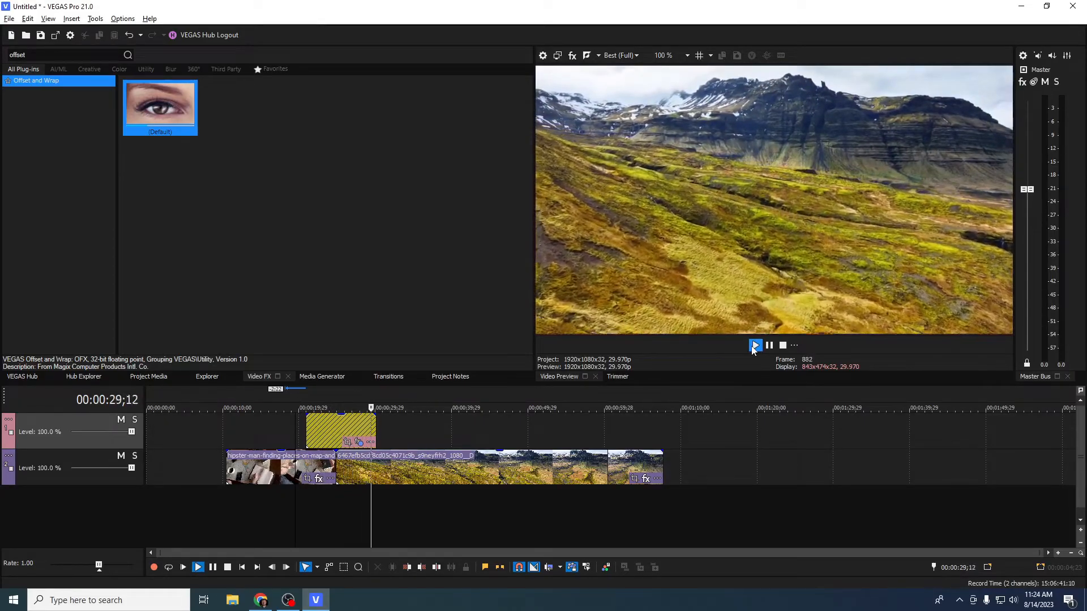
- Play the project through the adjustment event where the map meets the landscape
click(768, 346)
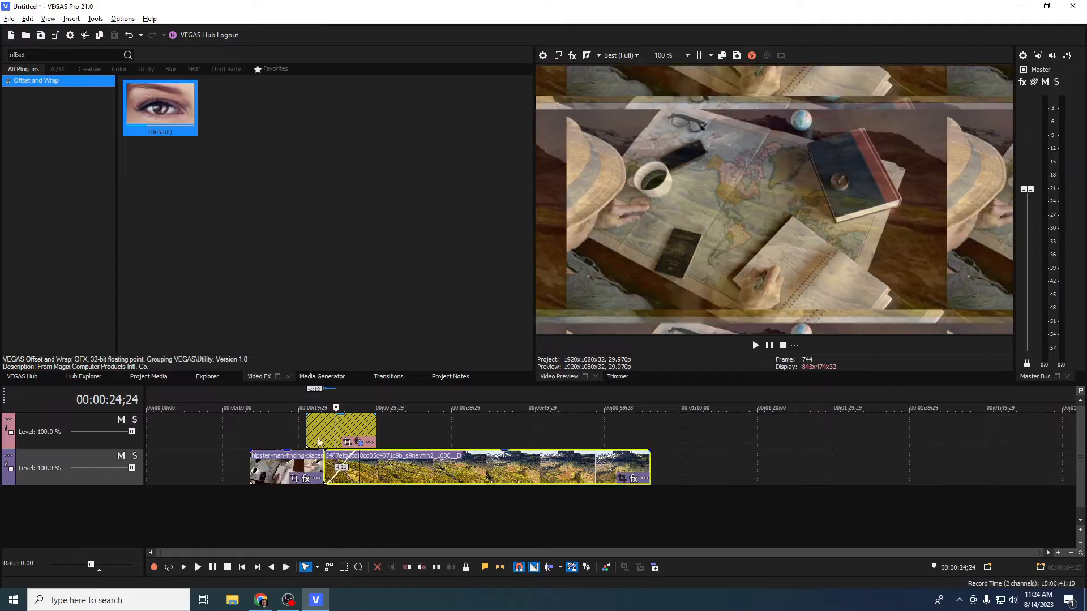
click(755, 345)
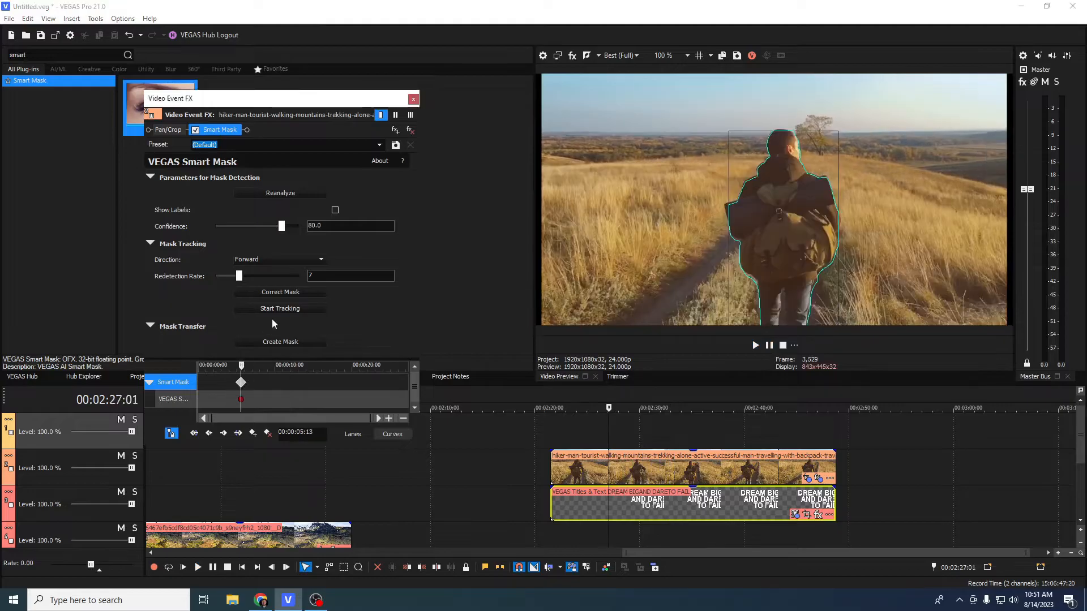
- Create an editable Bézier mask from the hiker's Smart Mask and expand Mask 1
click(279, 308)
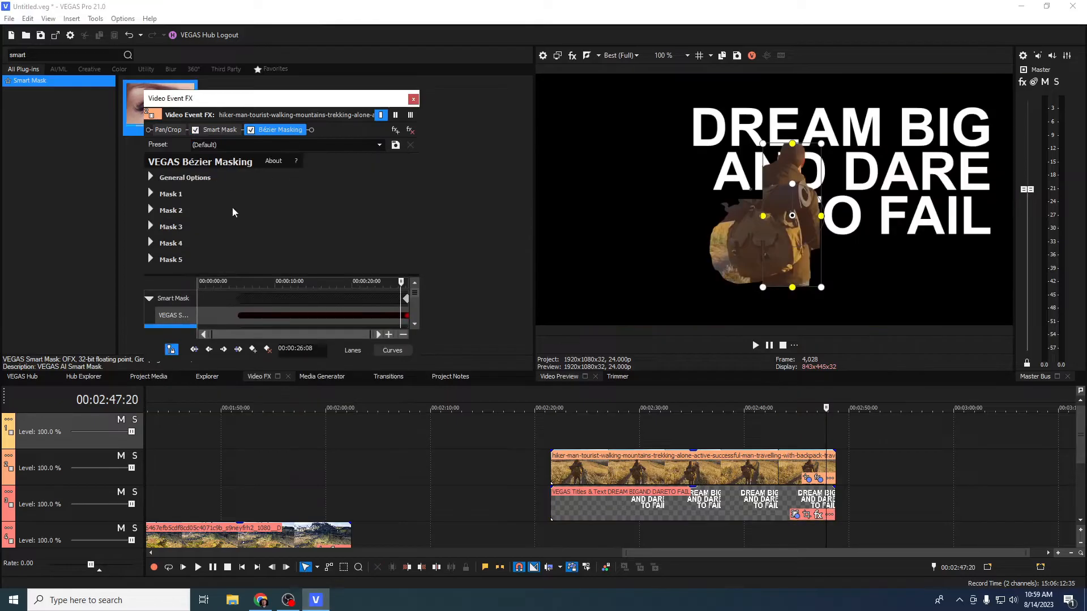
click(149, 193)
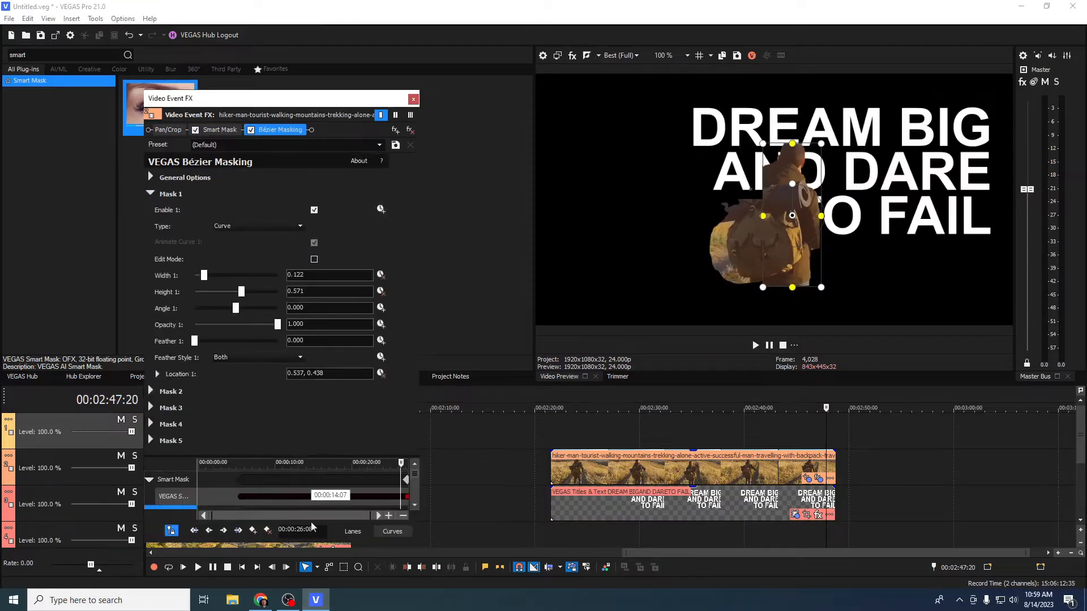
click(220, 129)
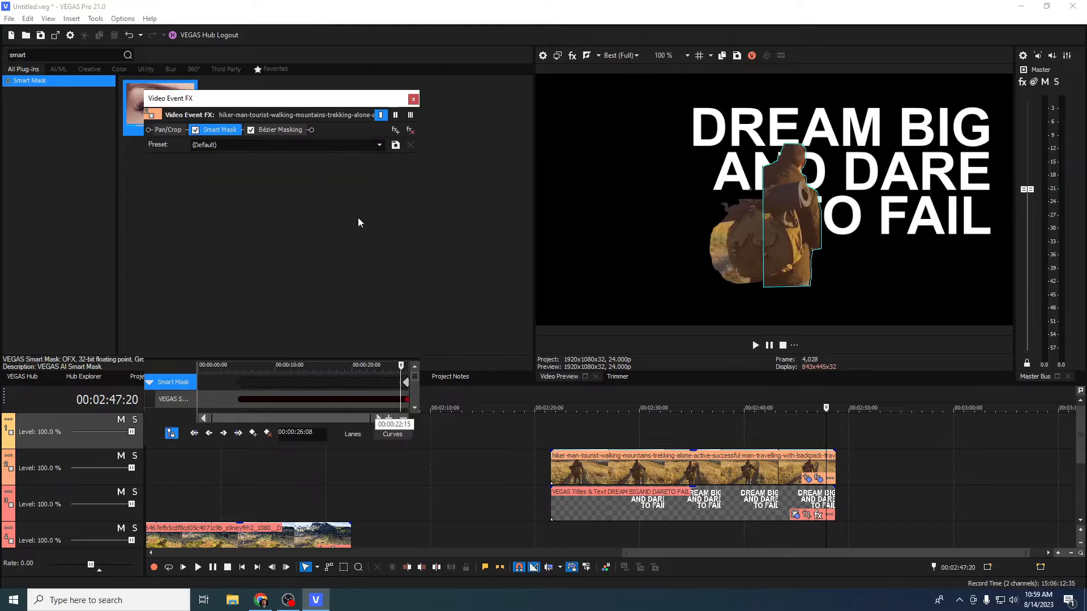
click(281, 130)
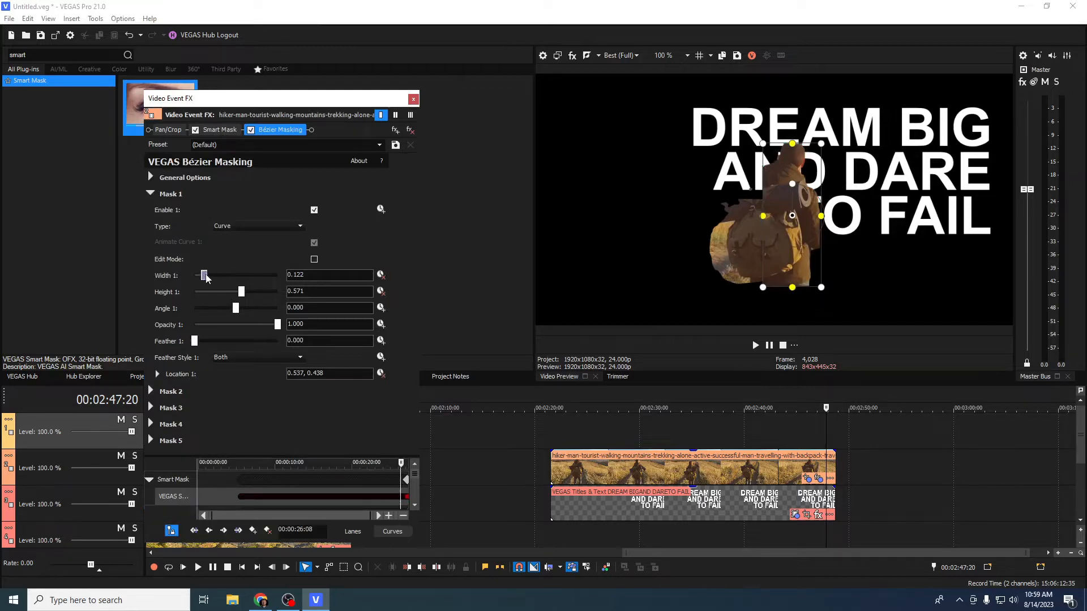
- Adjust Mask 1's Width to widen then slightly narrow the mask around the hiker
drag(203, 275, 211, 275)
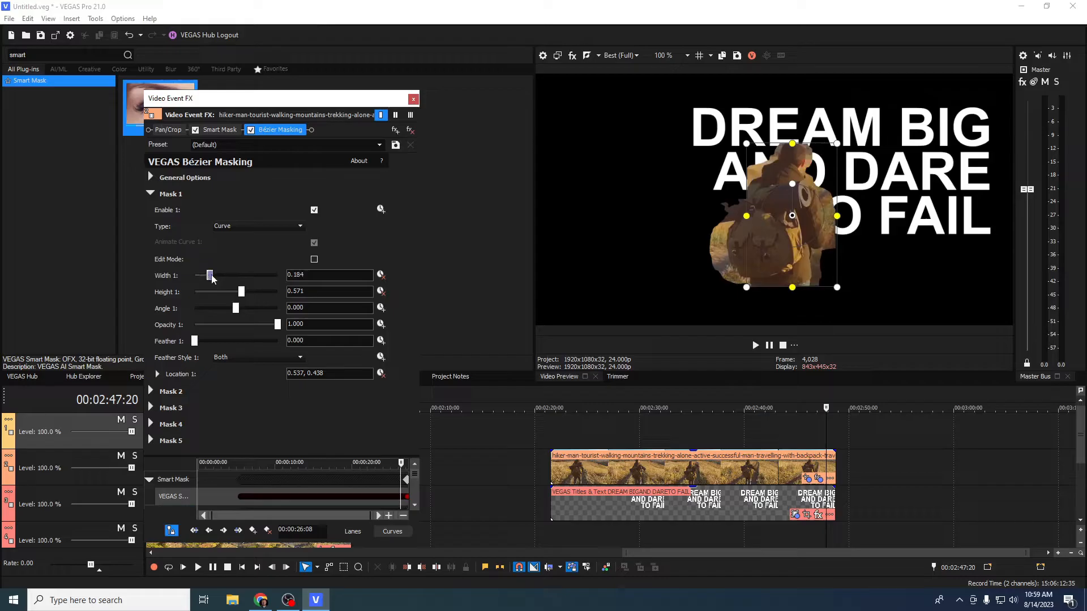
drag(208, 275, 205, 275)
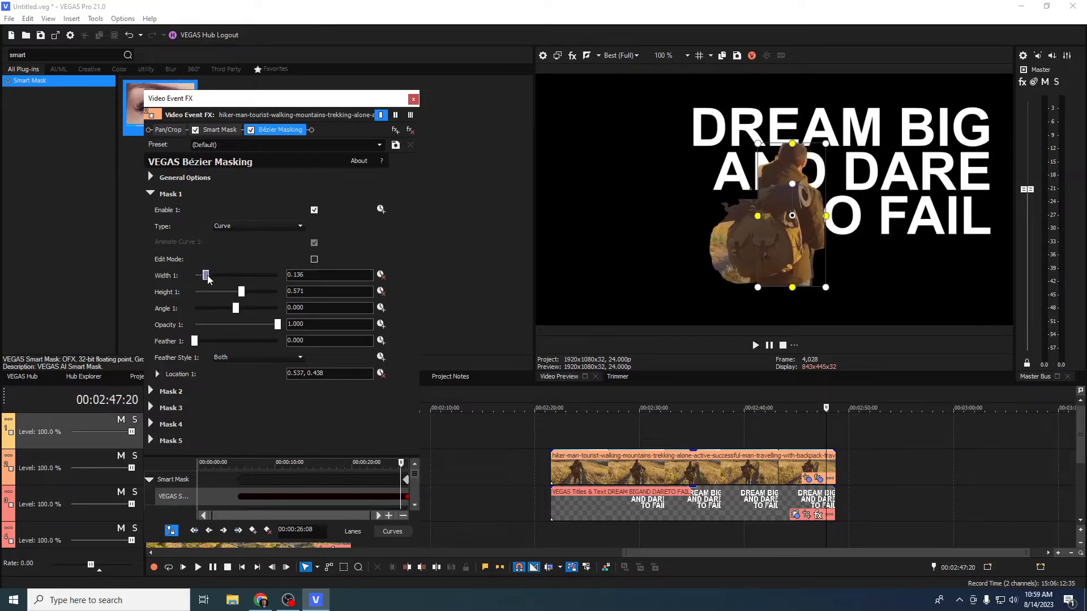
drag(205, 275, 202, 275)
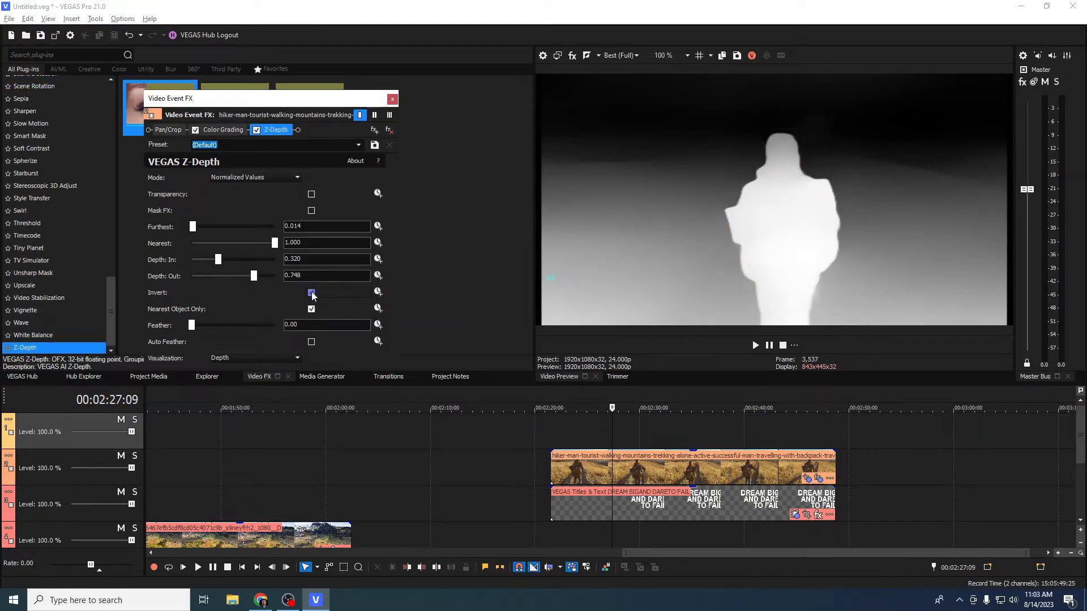
- Toggle Z-Depth's Invert and set Visualization to None on the hiker clip
click(312, 292)
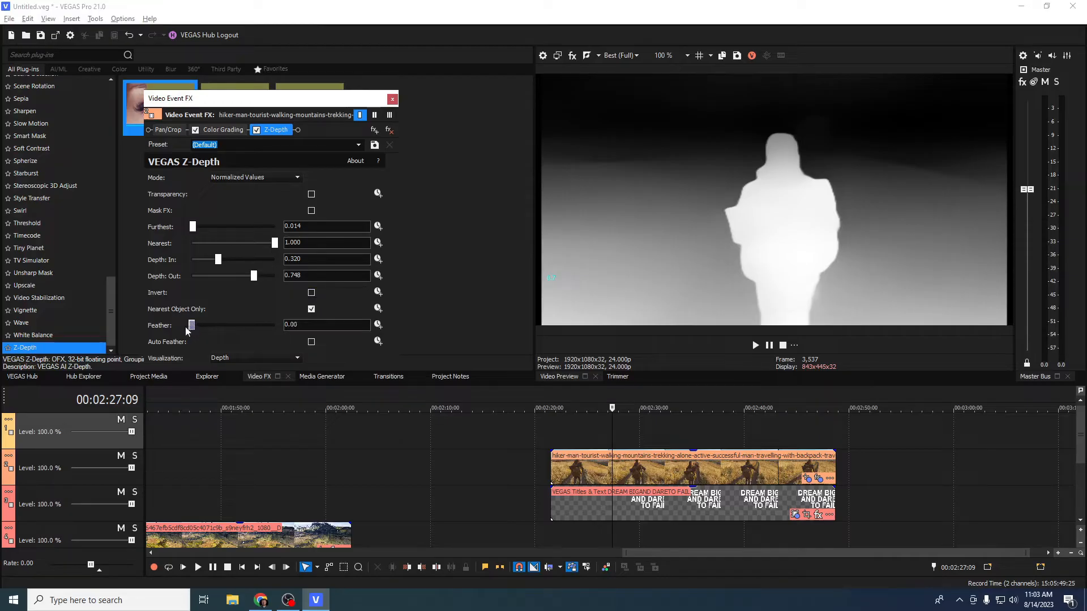
click(297, 357)
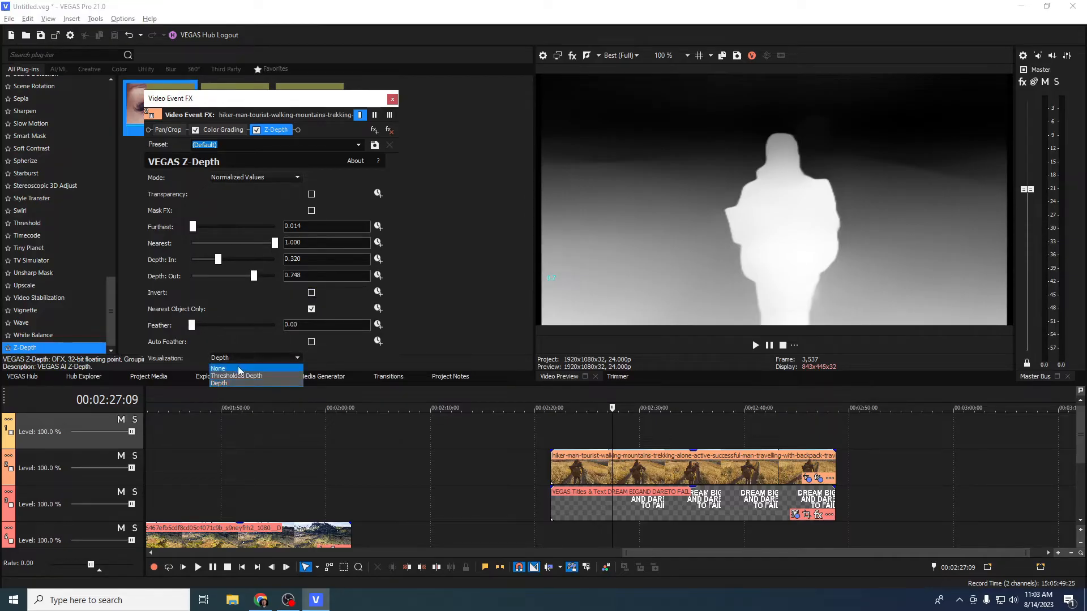
click(217, 369)
text(mas)
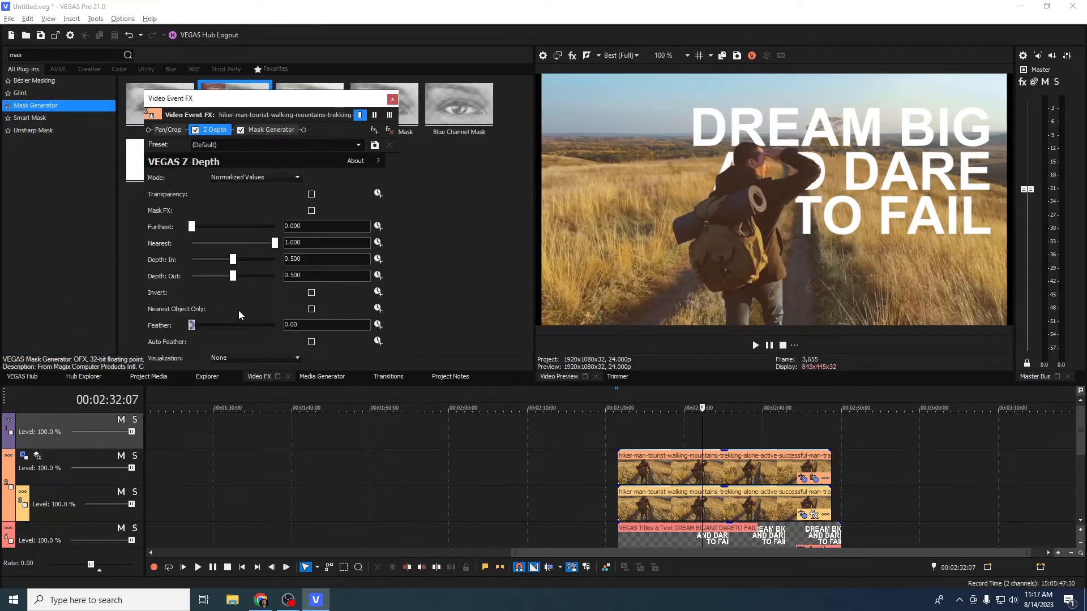
mouse_move(573, 411)
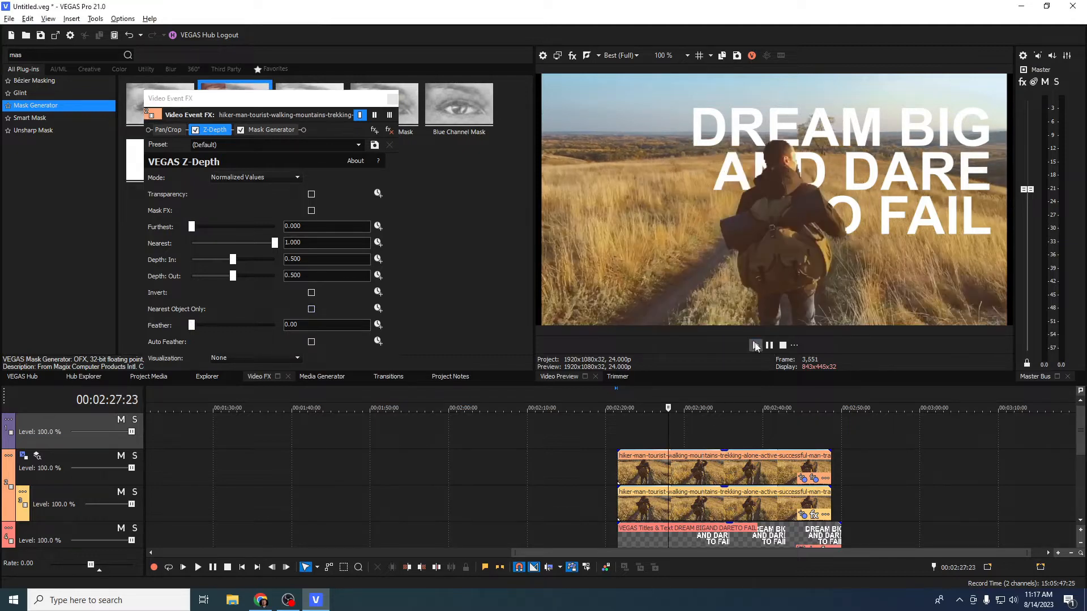
- Preview the hiker clip, then experiment with the Furthest depth limit and return it to 0
click(756, 346)
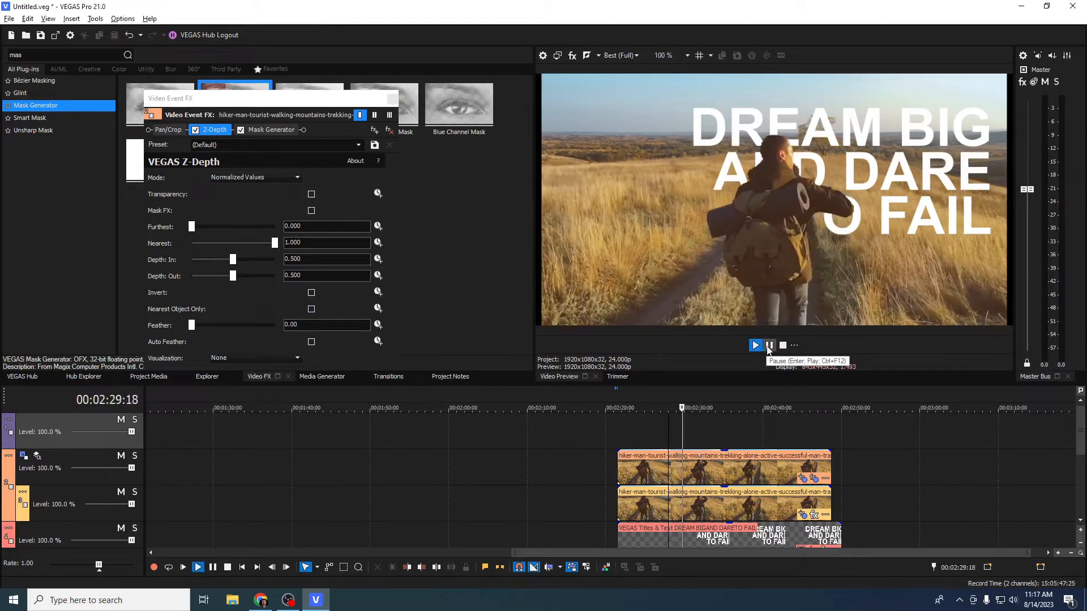
click(770, 346)
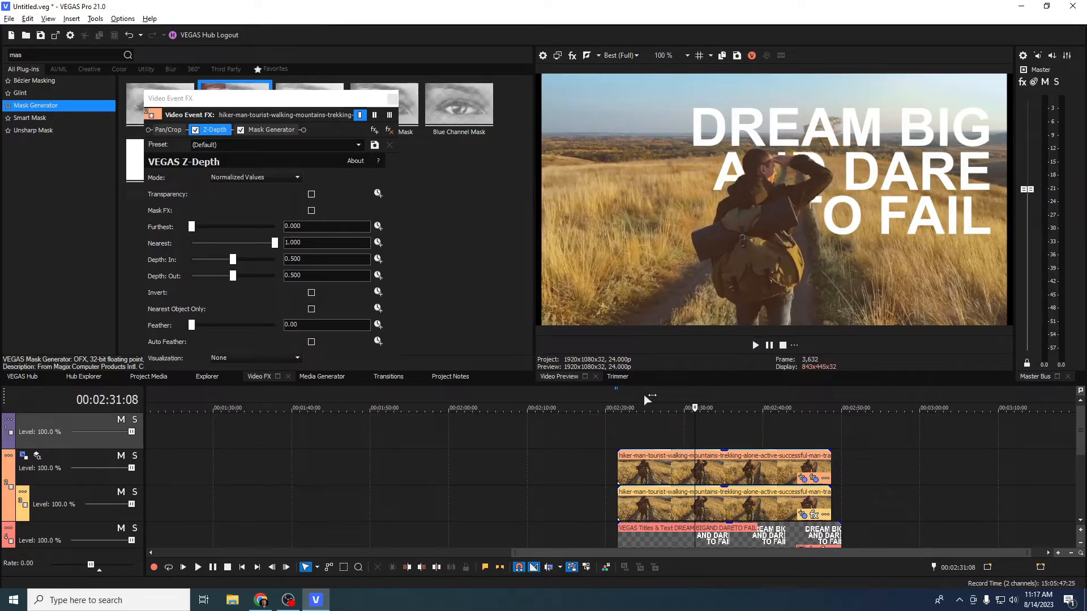
mouse_move(674, 420)
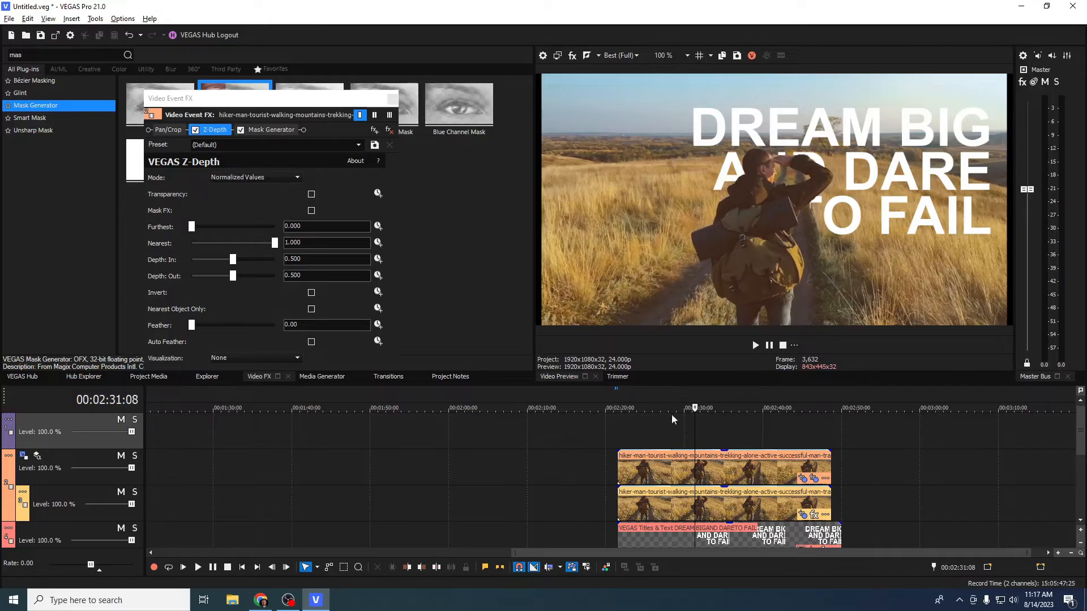
mouse_move(192, 227)
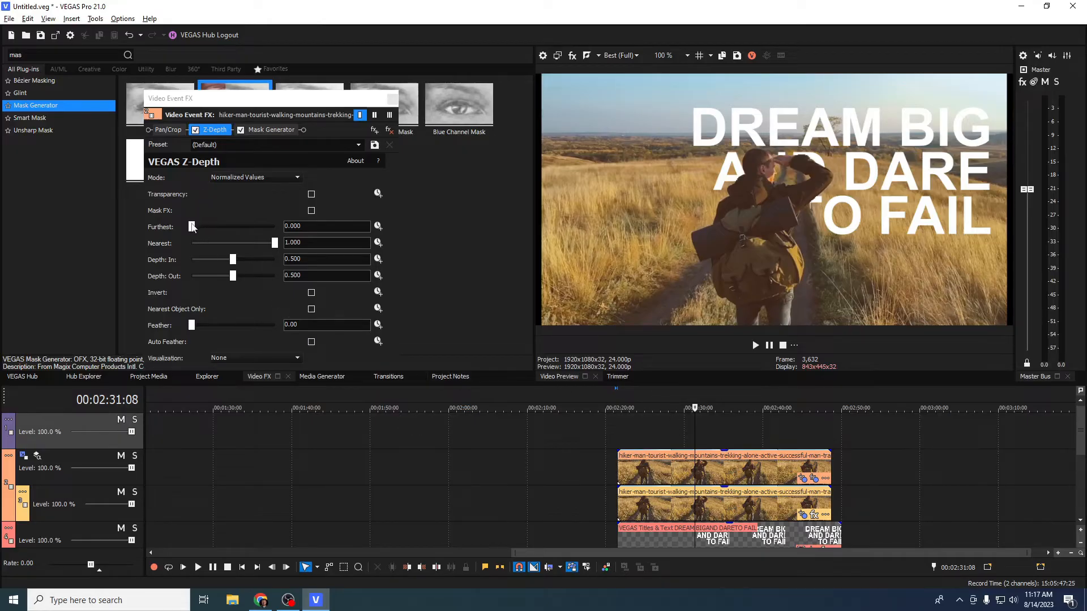
drag(191, 227, 196, 226)
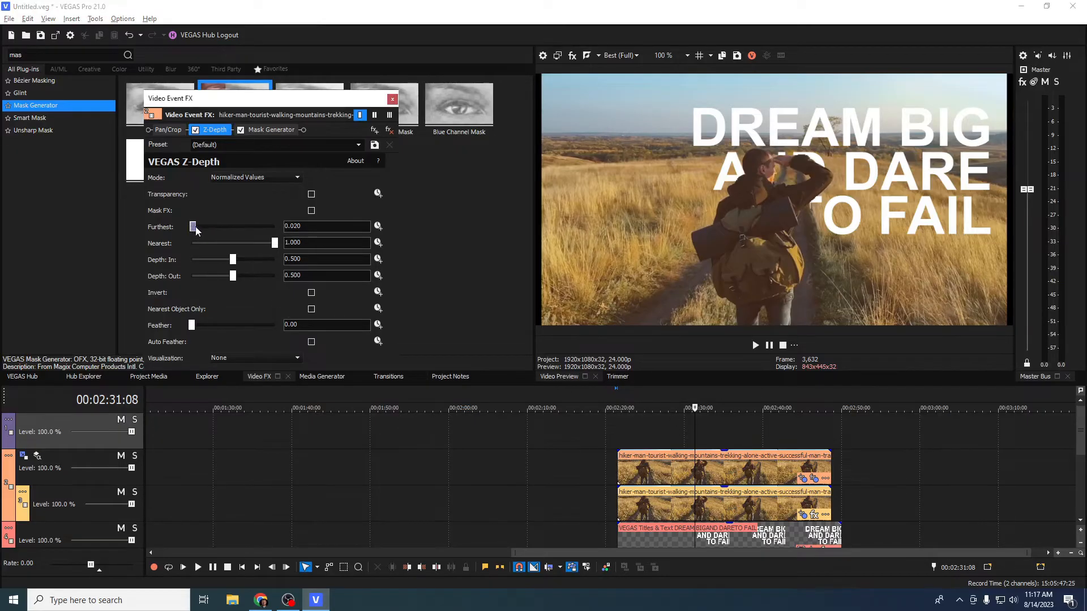
drag(192, 227, 198, 226)
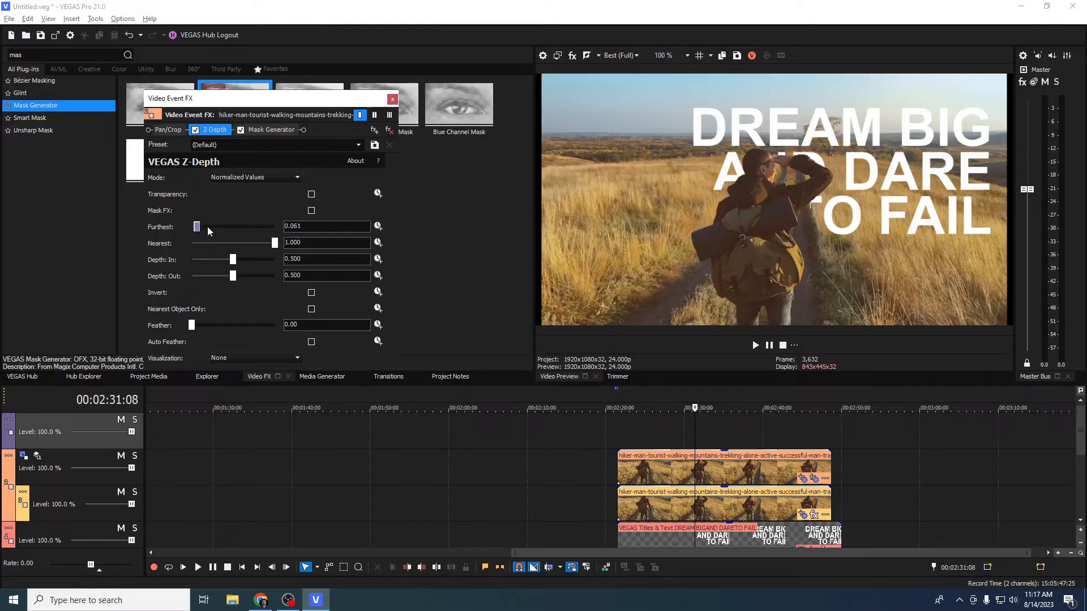
drag(196, 227, 215, 227)
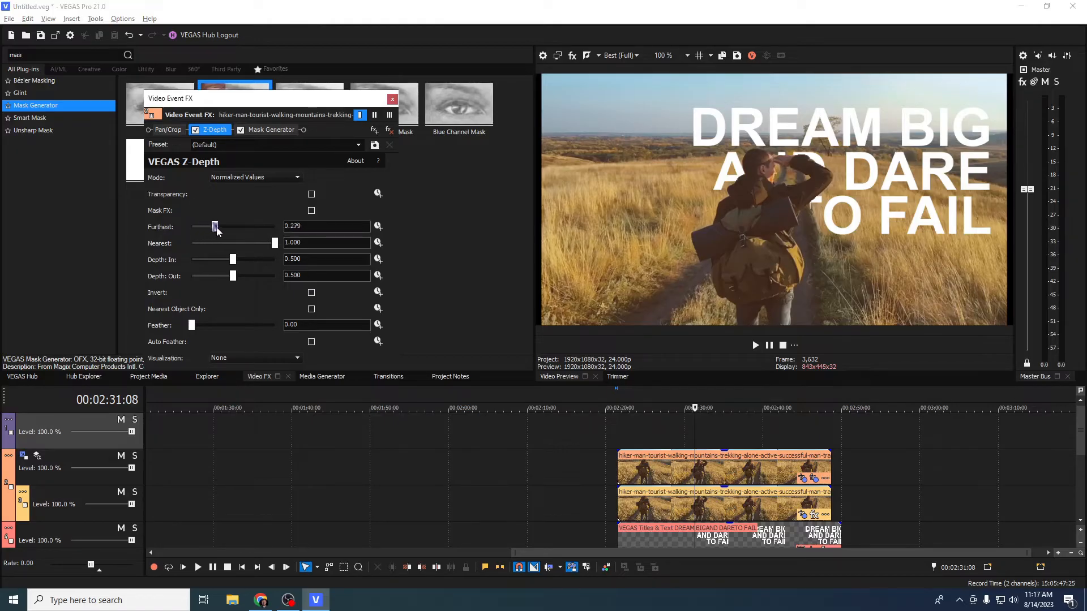
drag(214, 227, 230, 226)
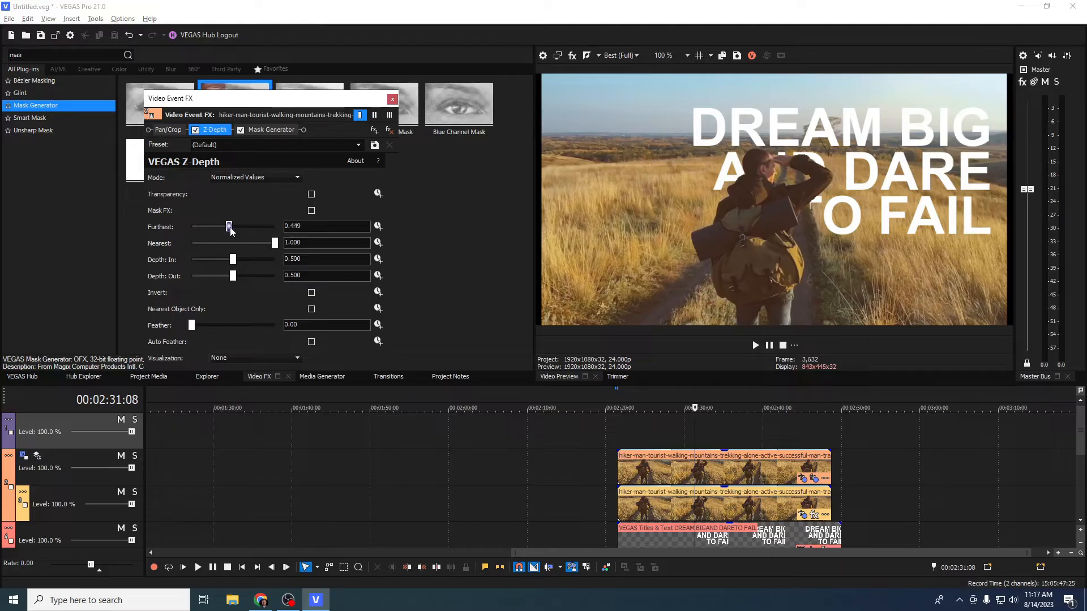
drag(229, 227, 218, 226)
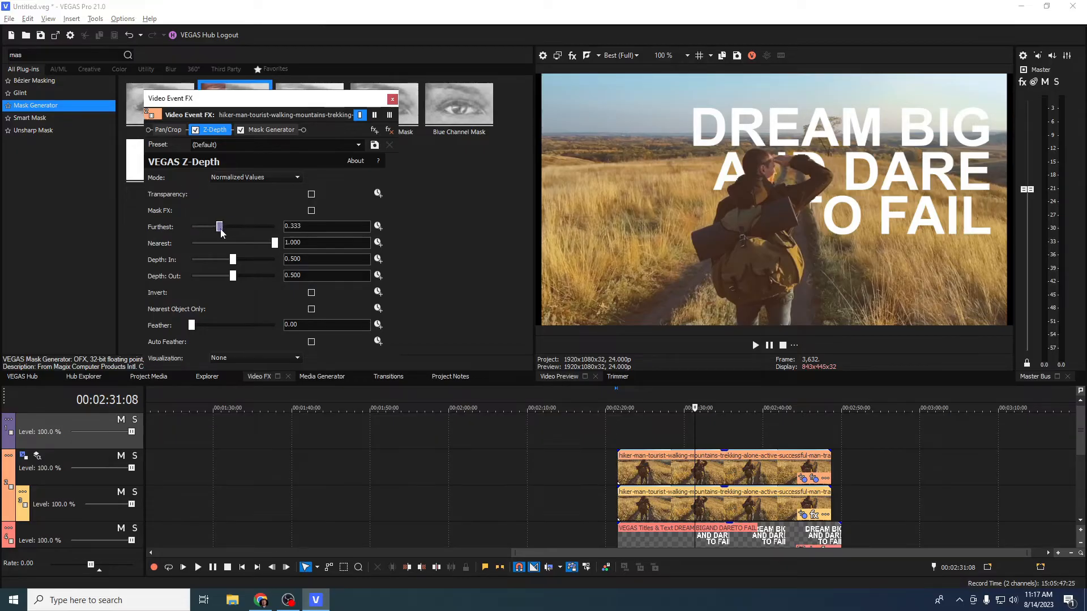
drag(219, 226, 191, 226)
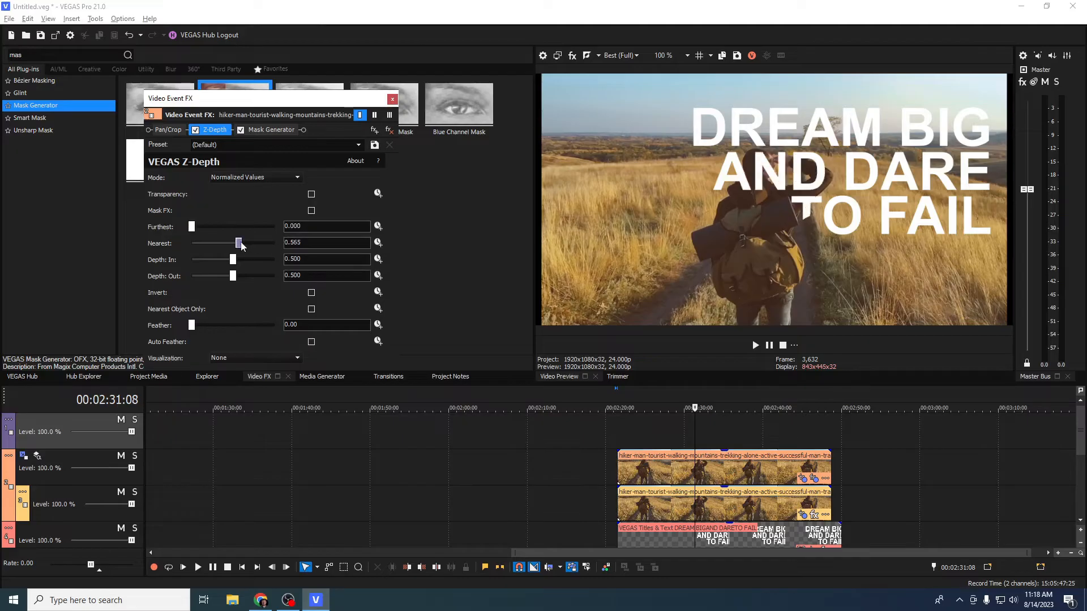
- Set the Nearest depth limit to about 0.687 so the title sits behind the hiker
drag(240, 242, 249, 242)
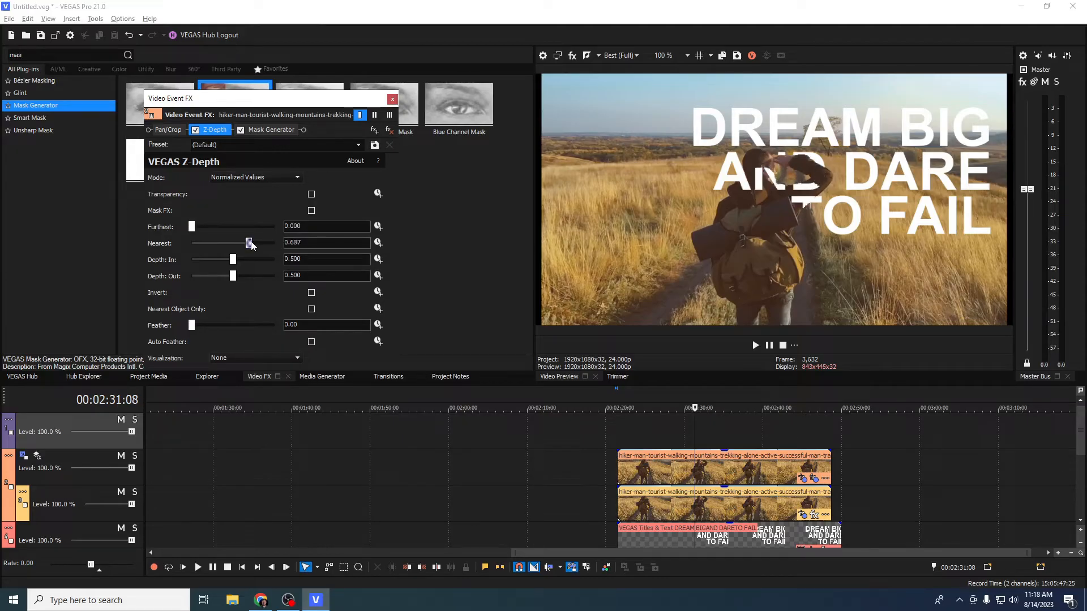
drag(248, 242, 257, 242)
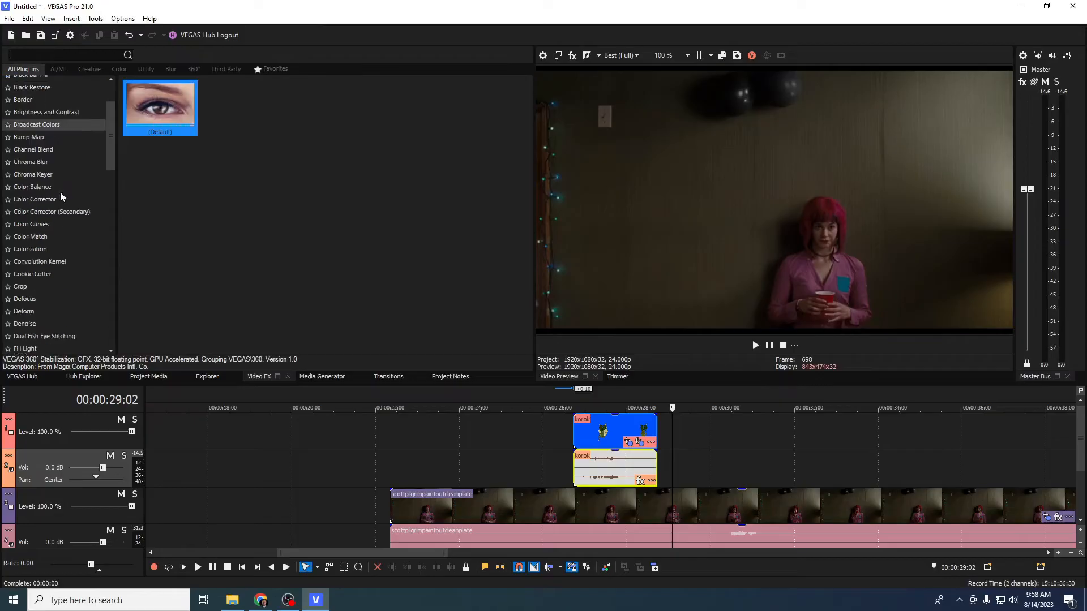
- Apply the Film Grain effect's Subtle preset to the video output
scroll(down, 3)
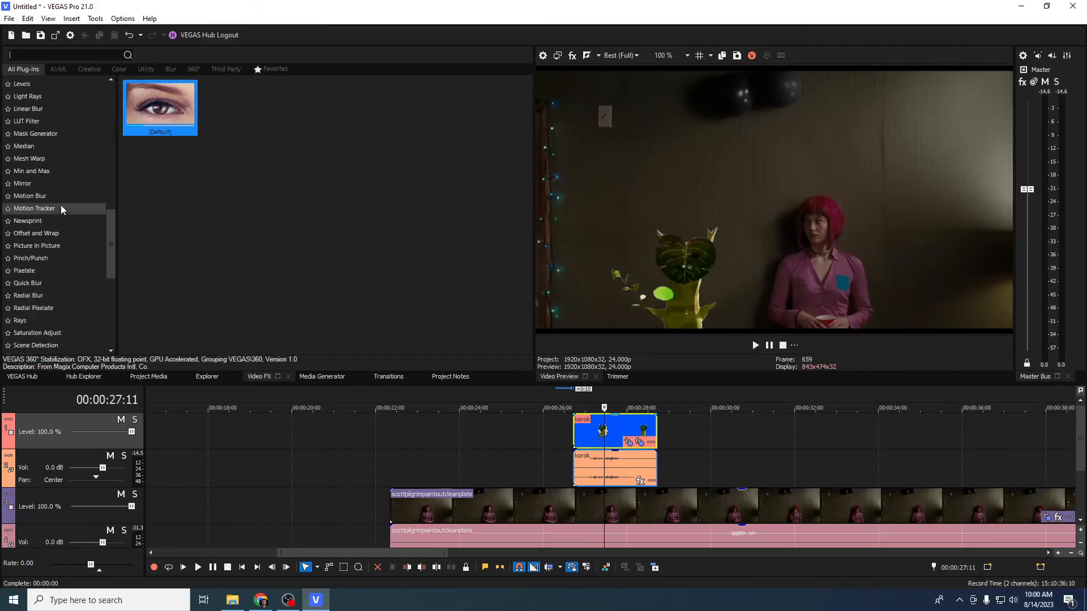
click(28, 170)
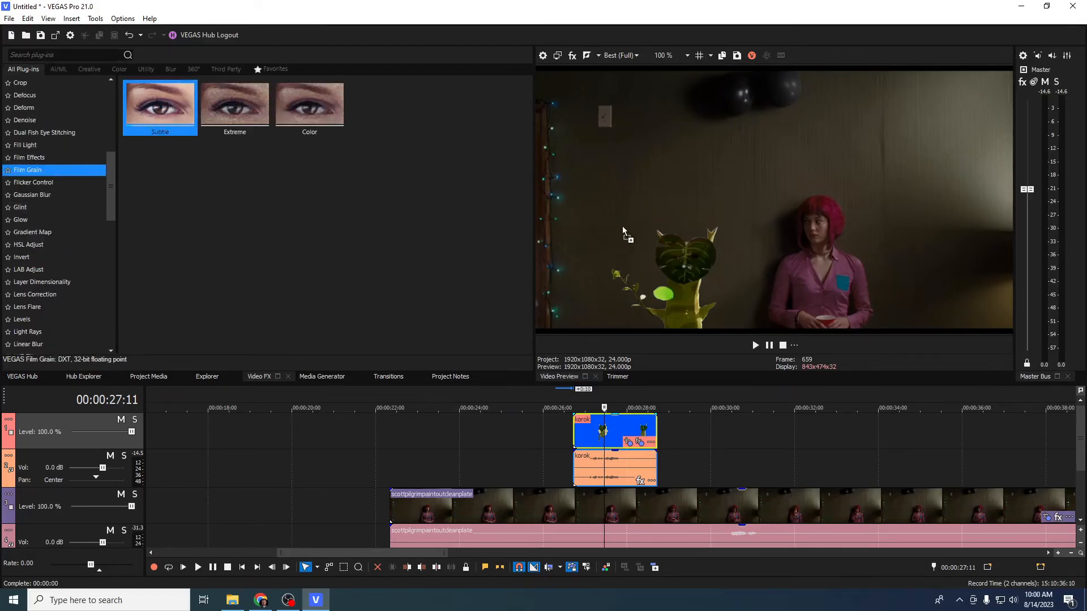
double_click(161, 104)
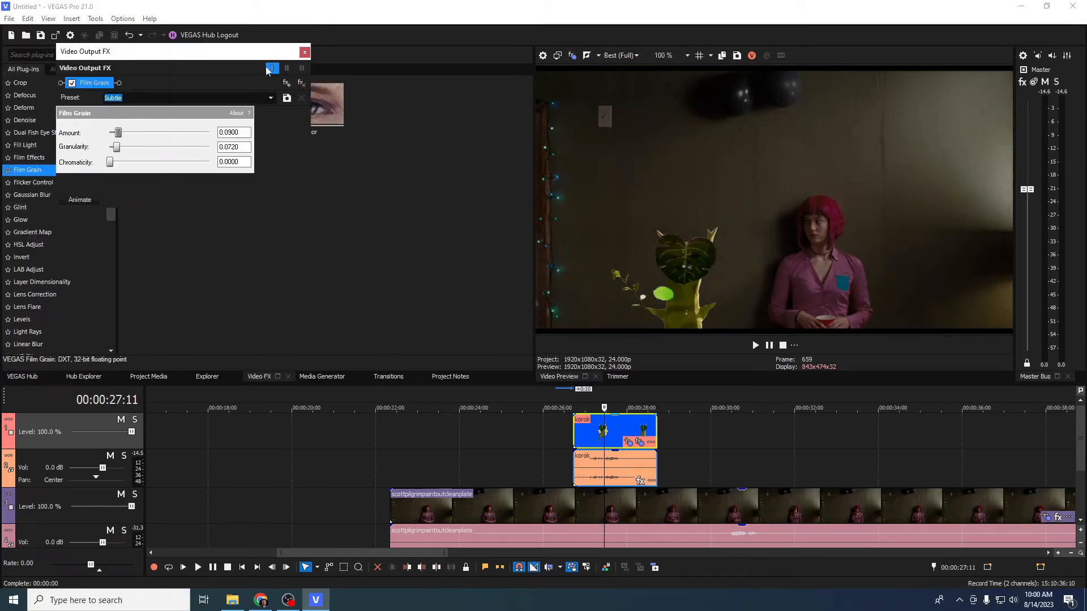
click(304, 52)
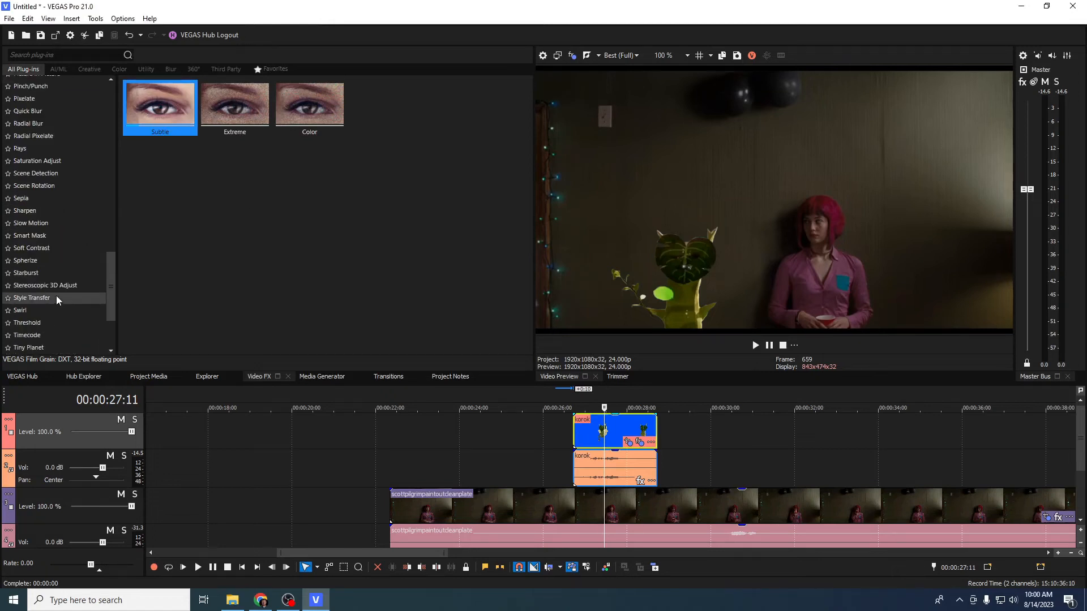
- Browse the presets of the Vignette and Gradient Map effects
scroll(down, 3)
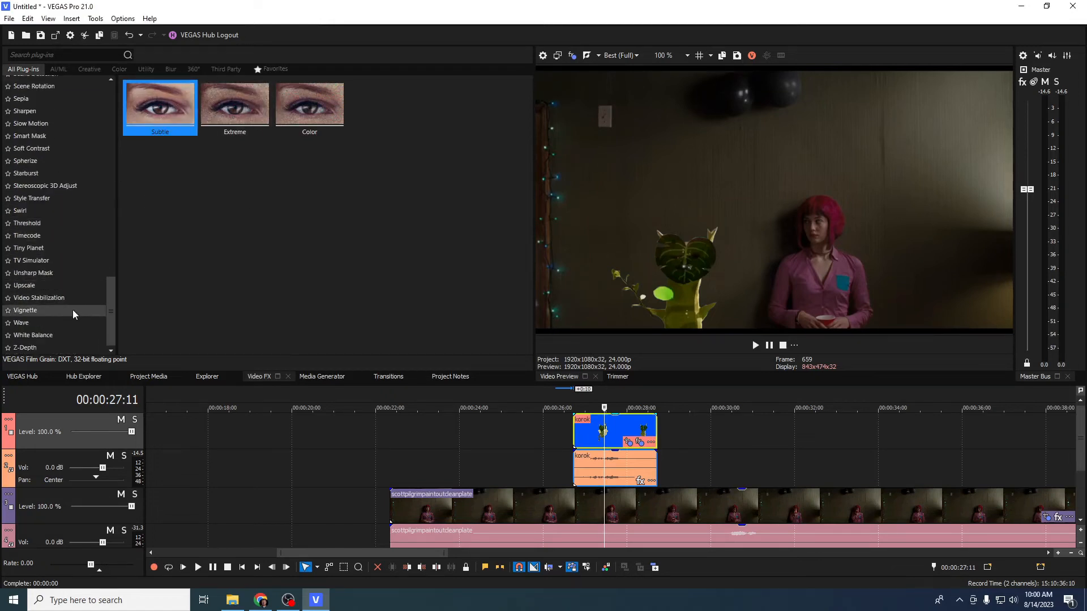
click(25, 310)
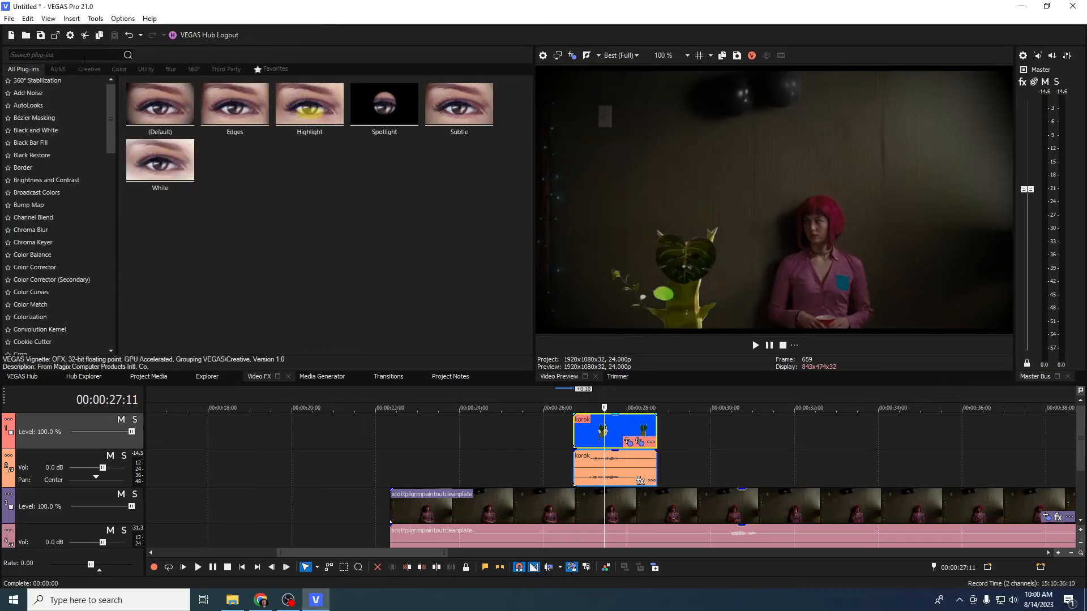
mouse_move(72, 190)
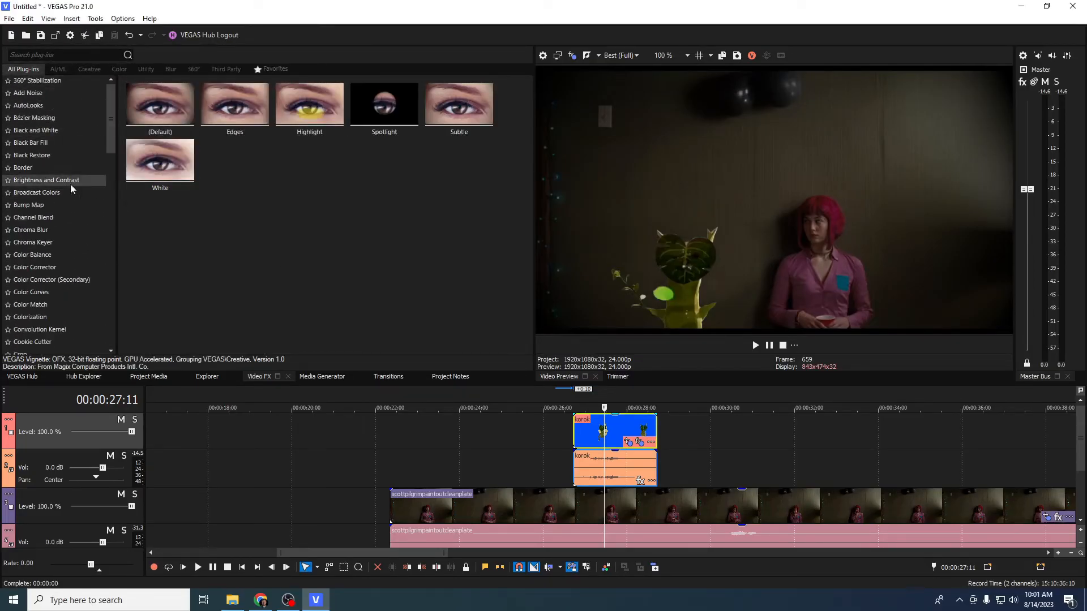
scroll(down, 3)
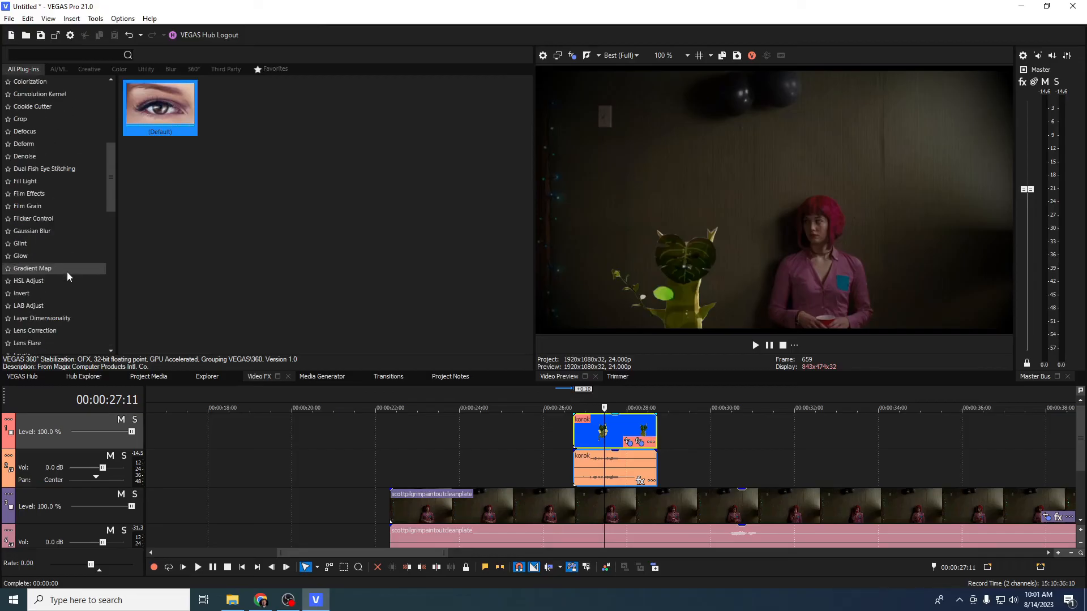
click(41, 318)
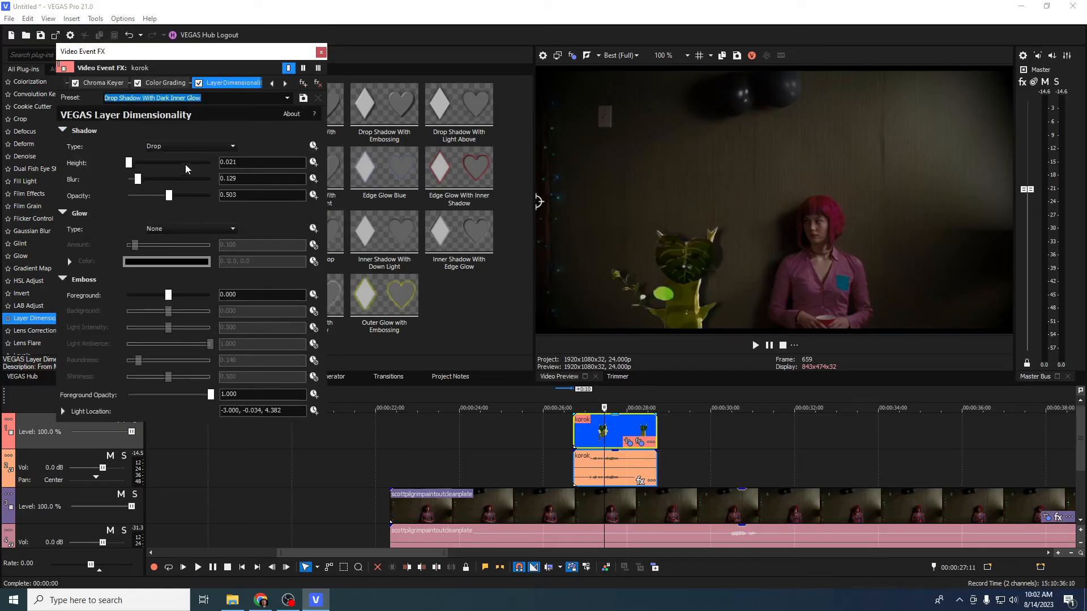
- Shift the drop shadow's light location right and raise its blur to about 0.293
drag(127, 162, 126, 162)
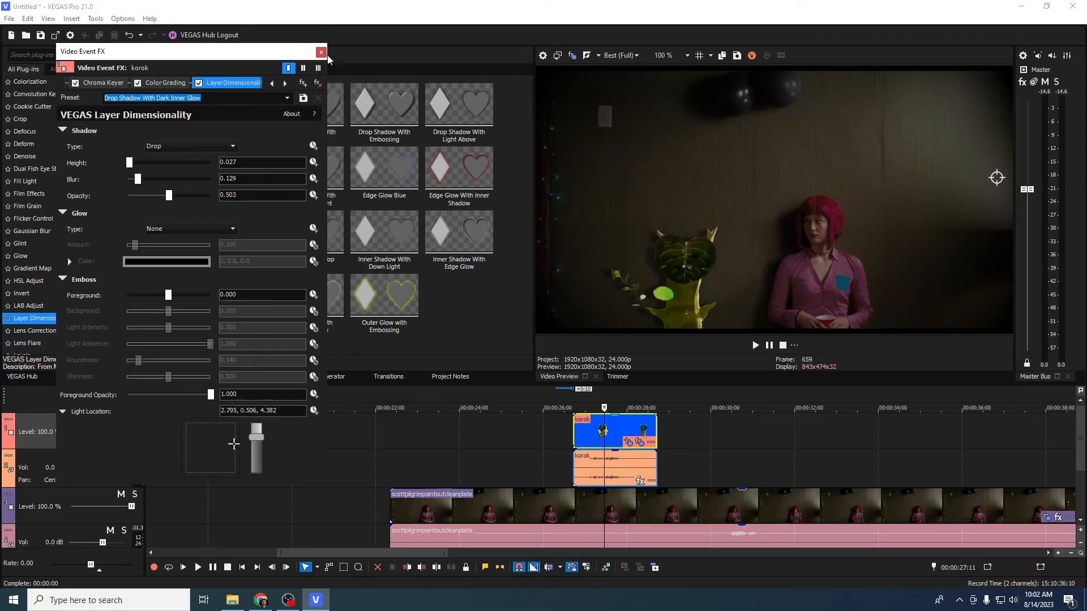
drag(136, 179, 152, 179)
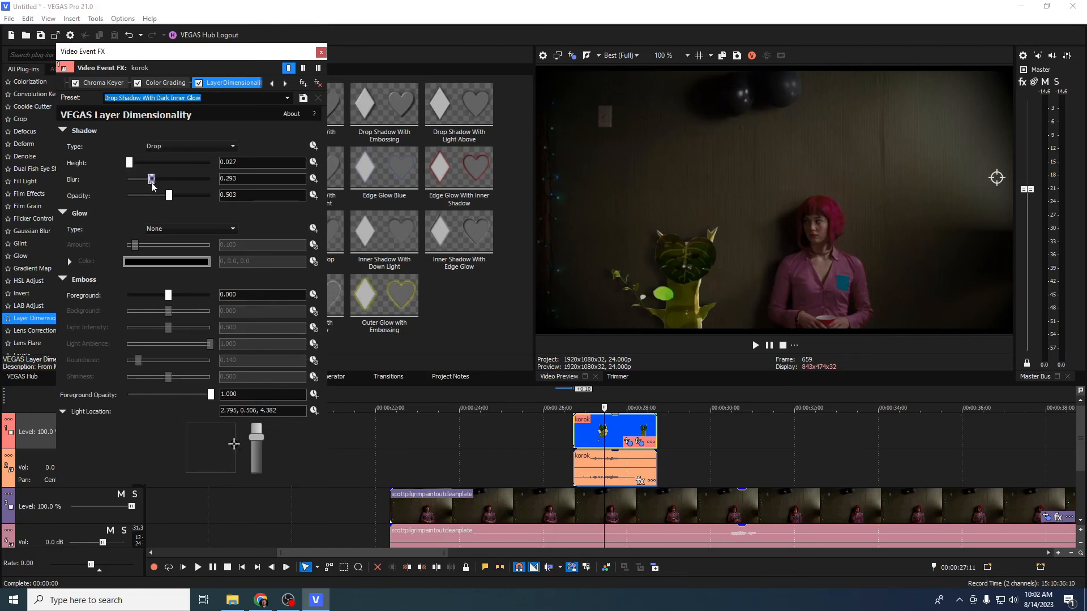